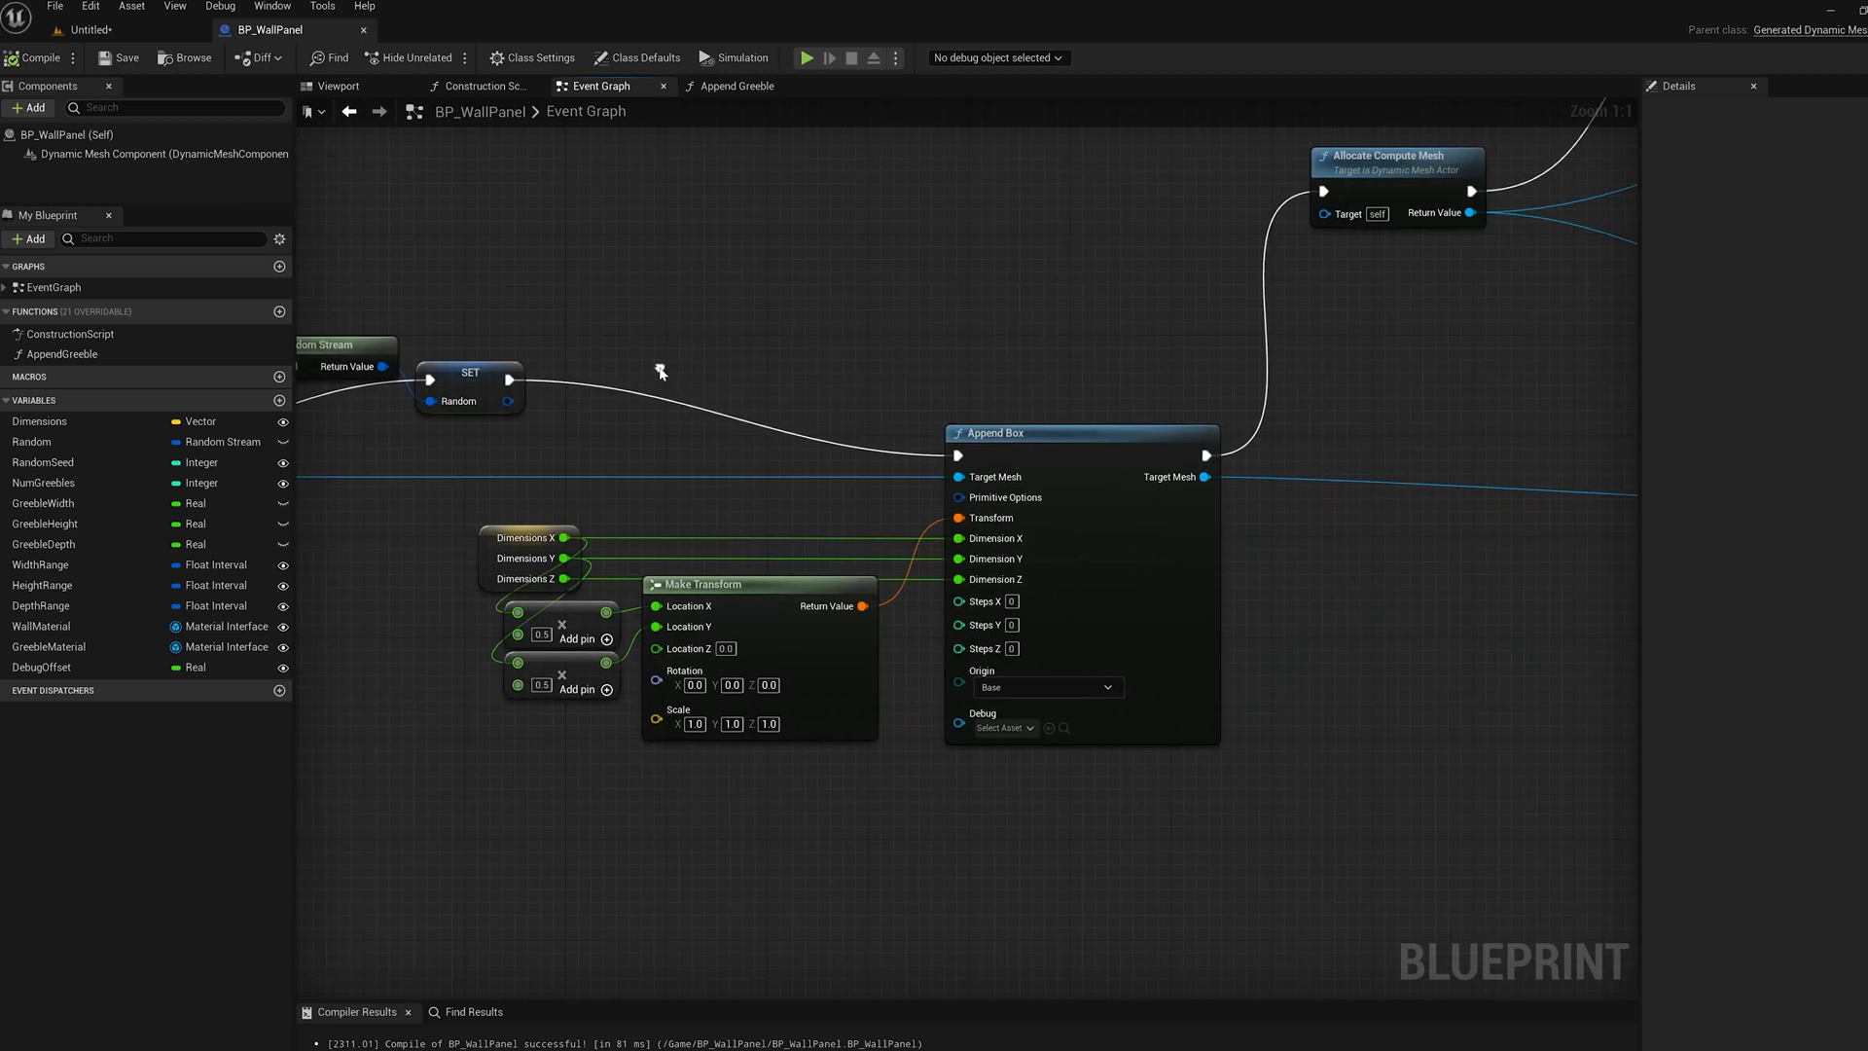
pyautogui.moveTo(975, 448)
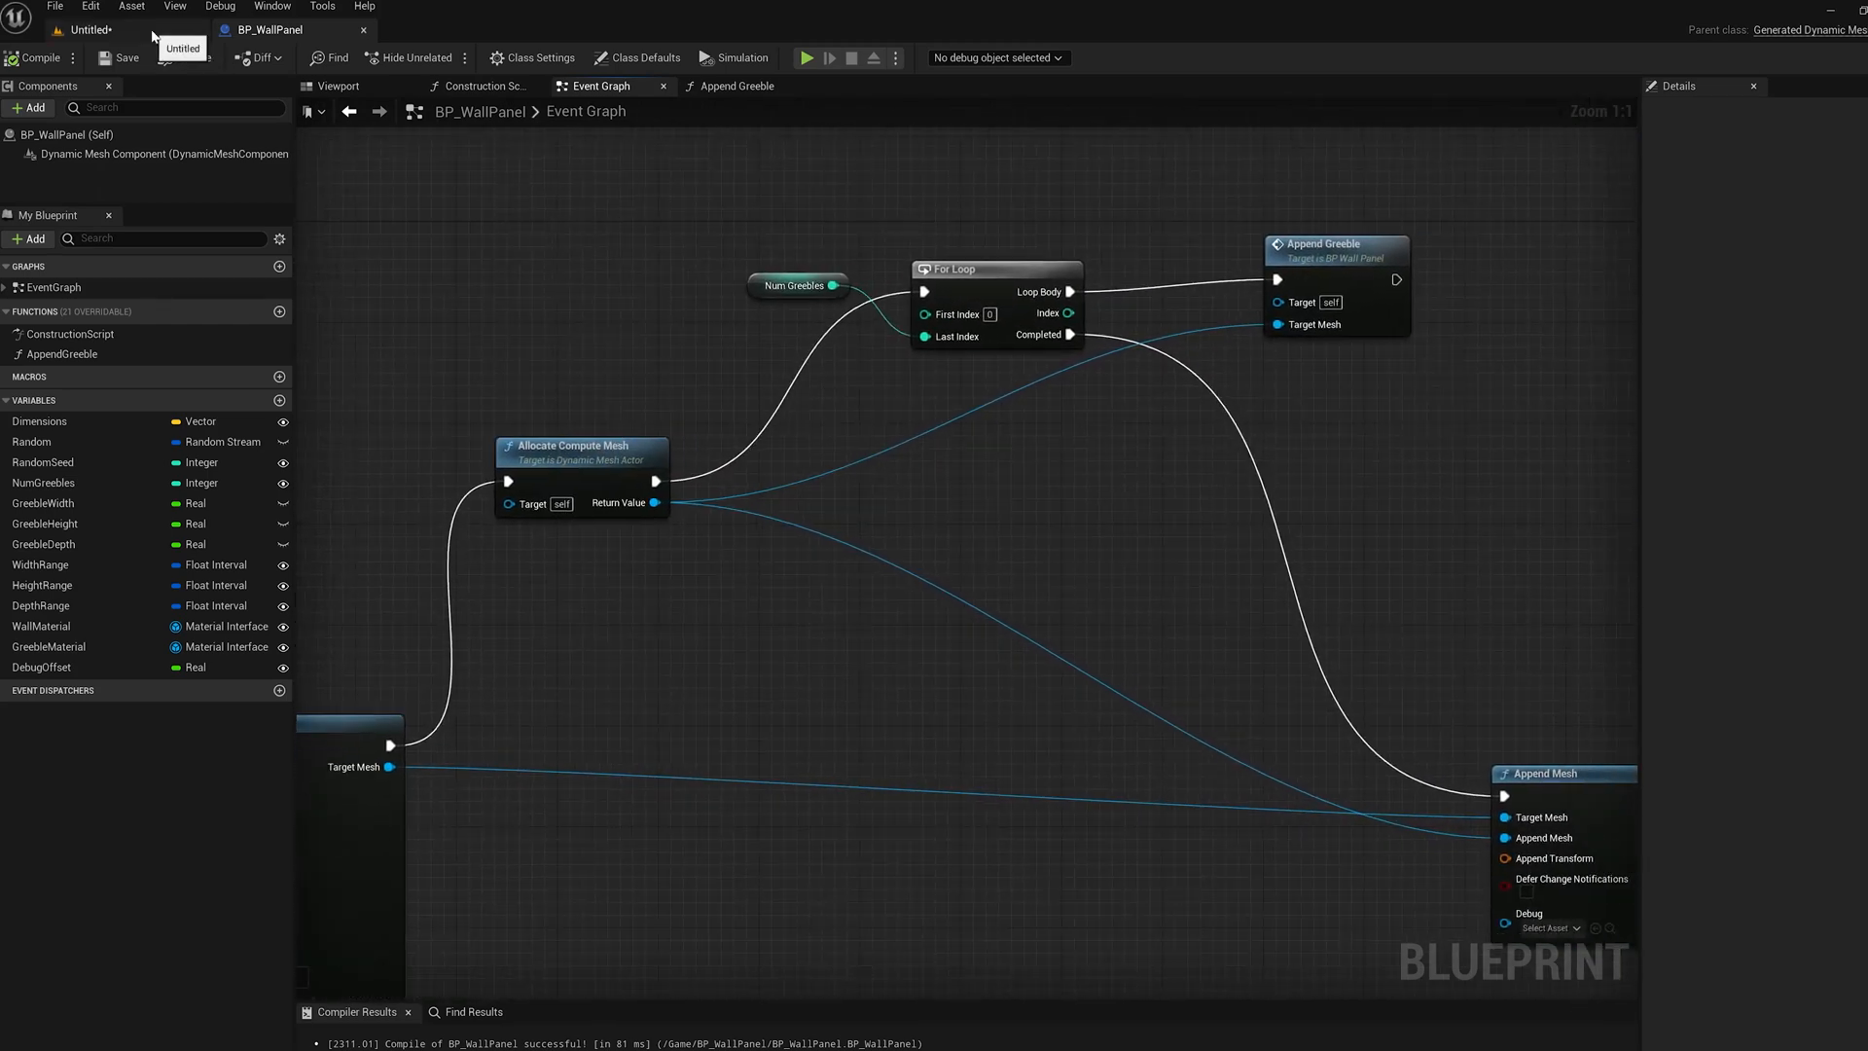
# - Add a Remap Material IDs node mapping the greeble mesh from material ID 0 to 1
pyautogui.click(95, 29)
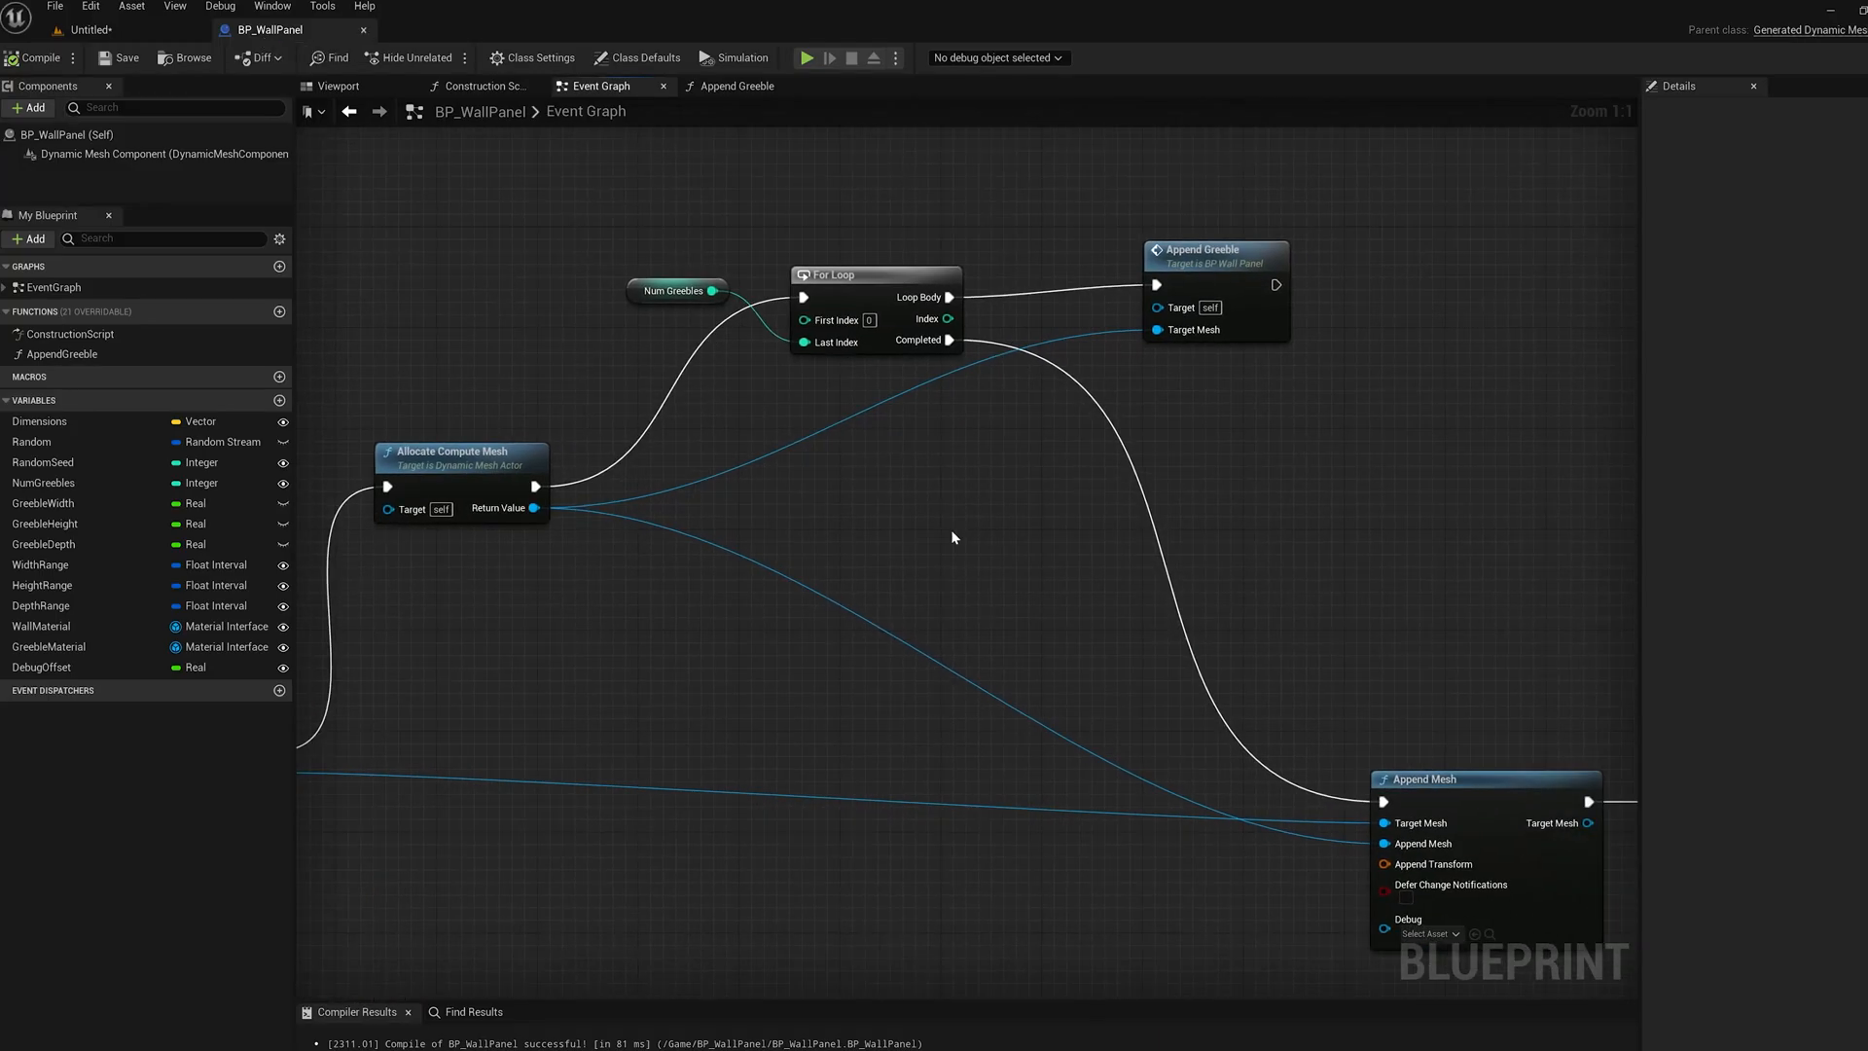
pyautogui.moveTo(424, 453)
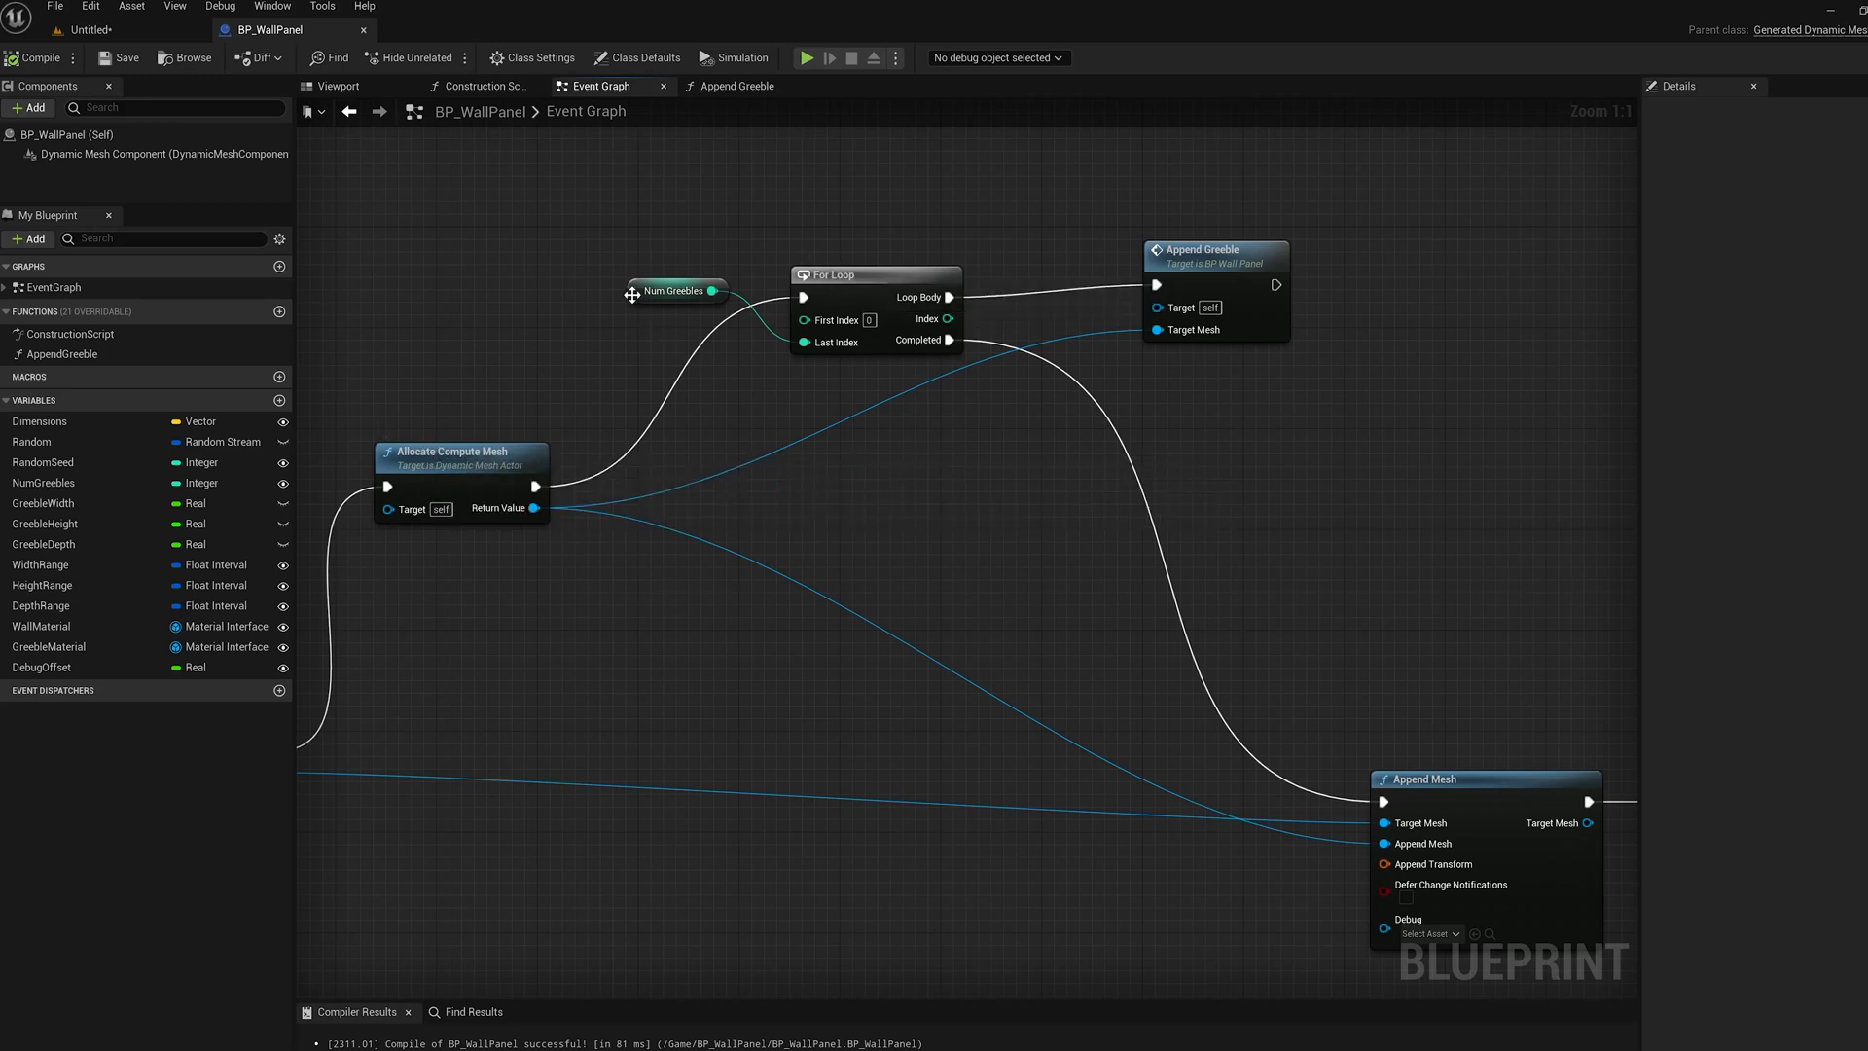
pyautogui.moveTo(1214, 251)
pyautogui.write('remap ma')
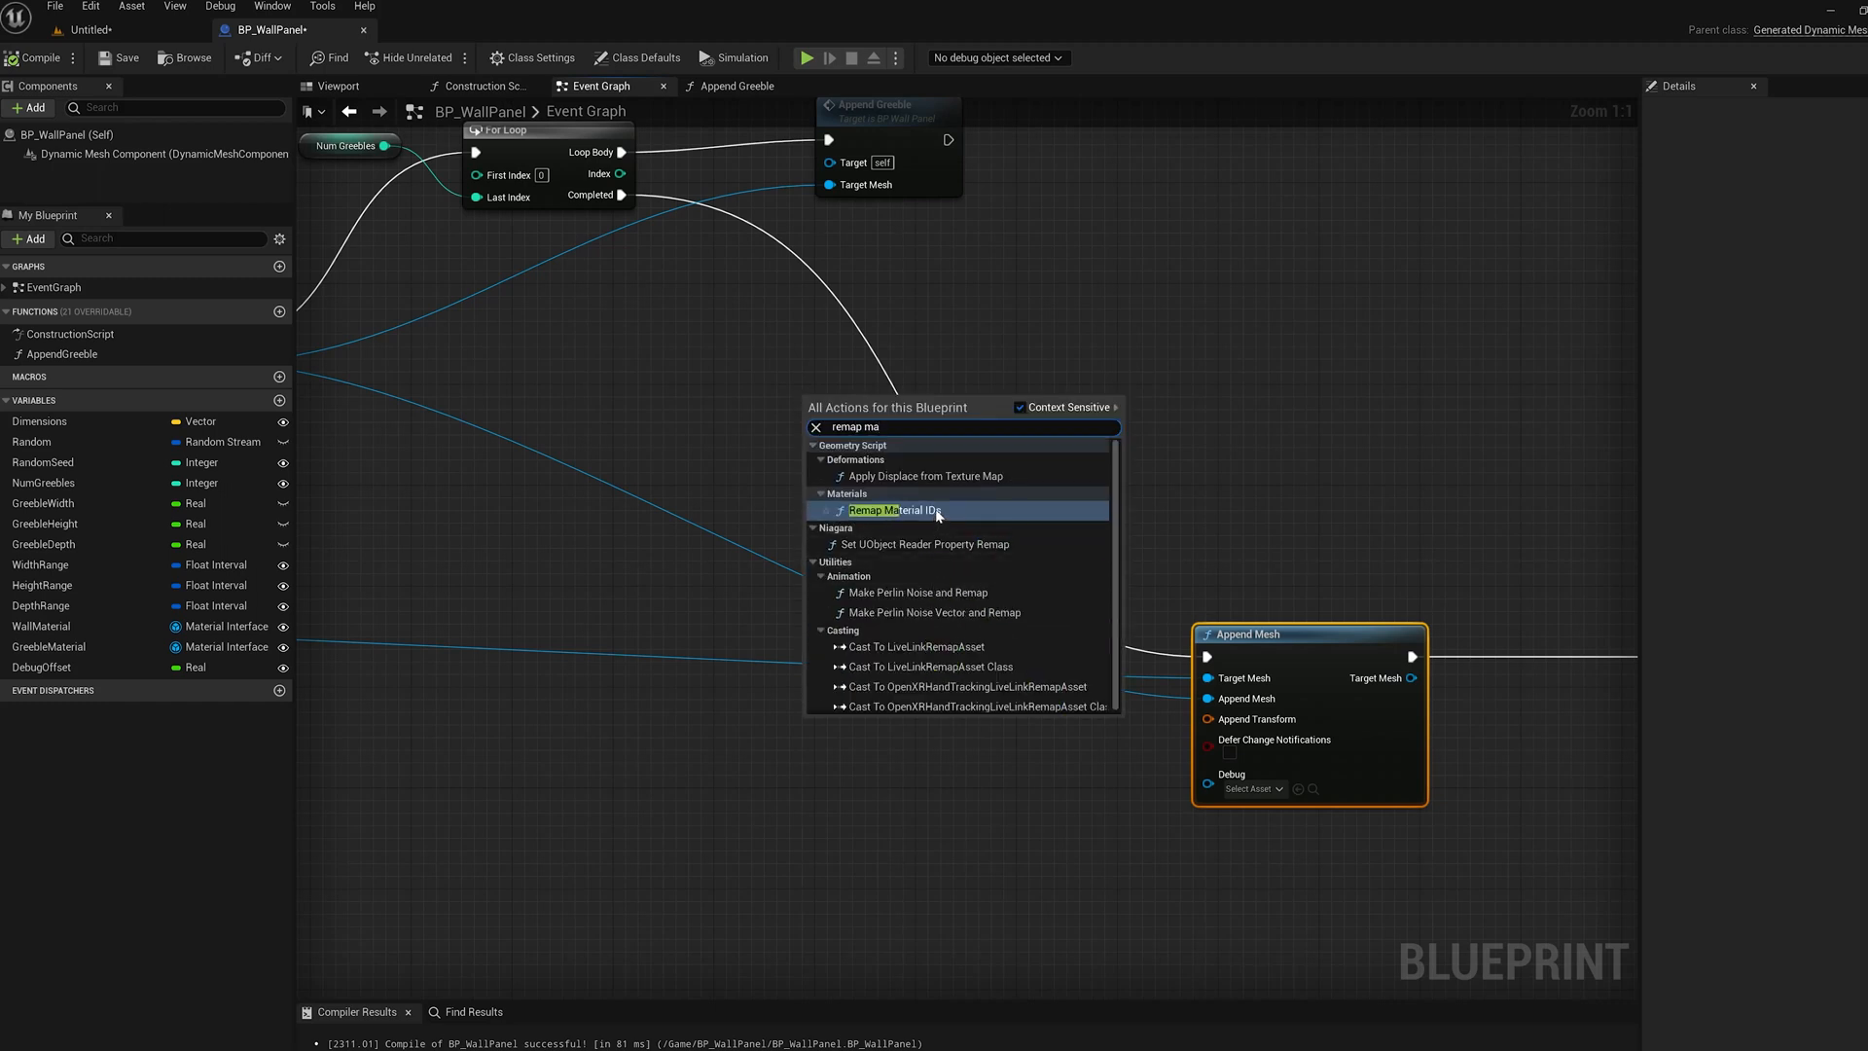
pyautogui.click(880, 510)
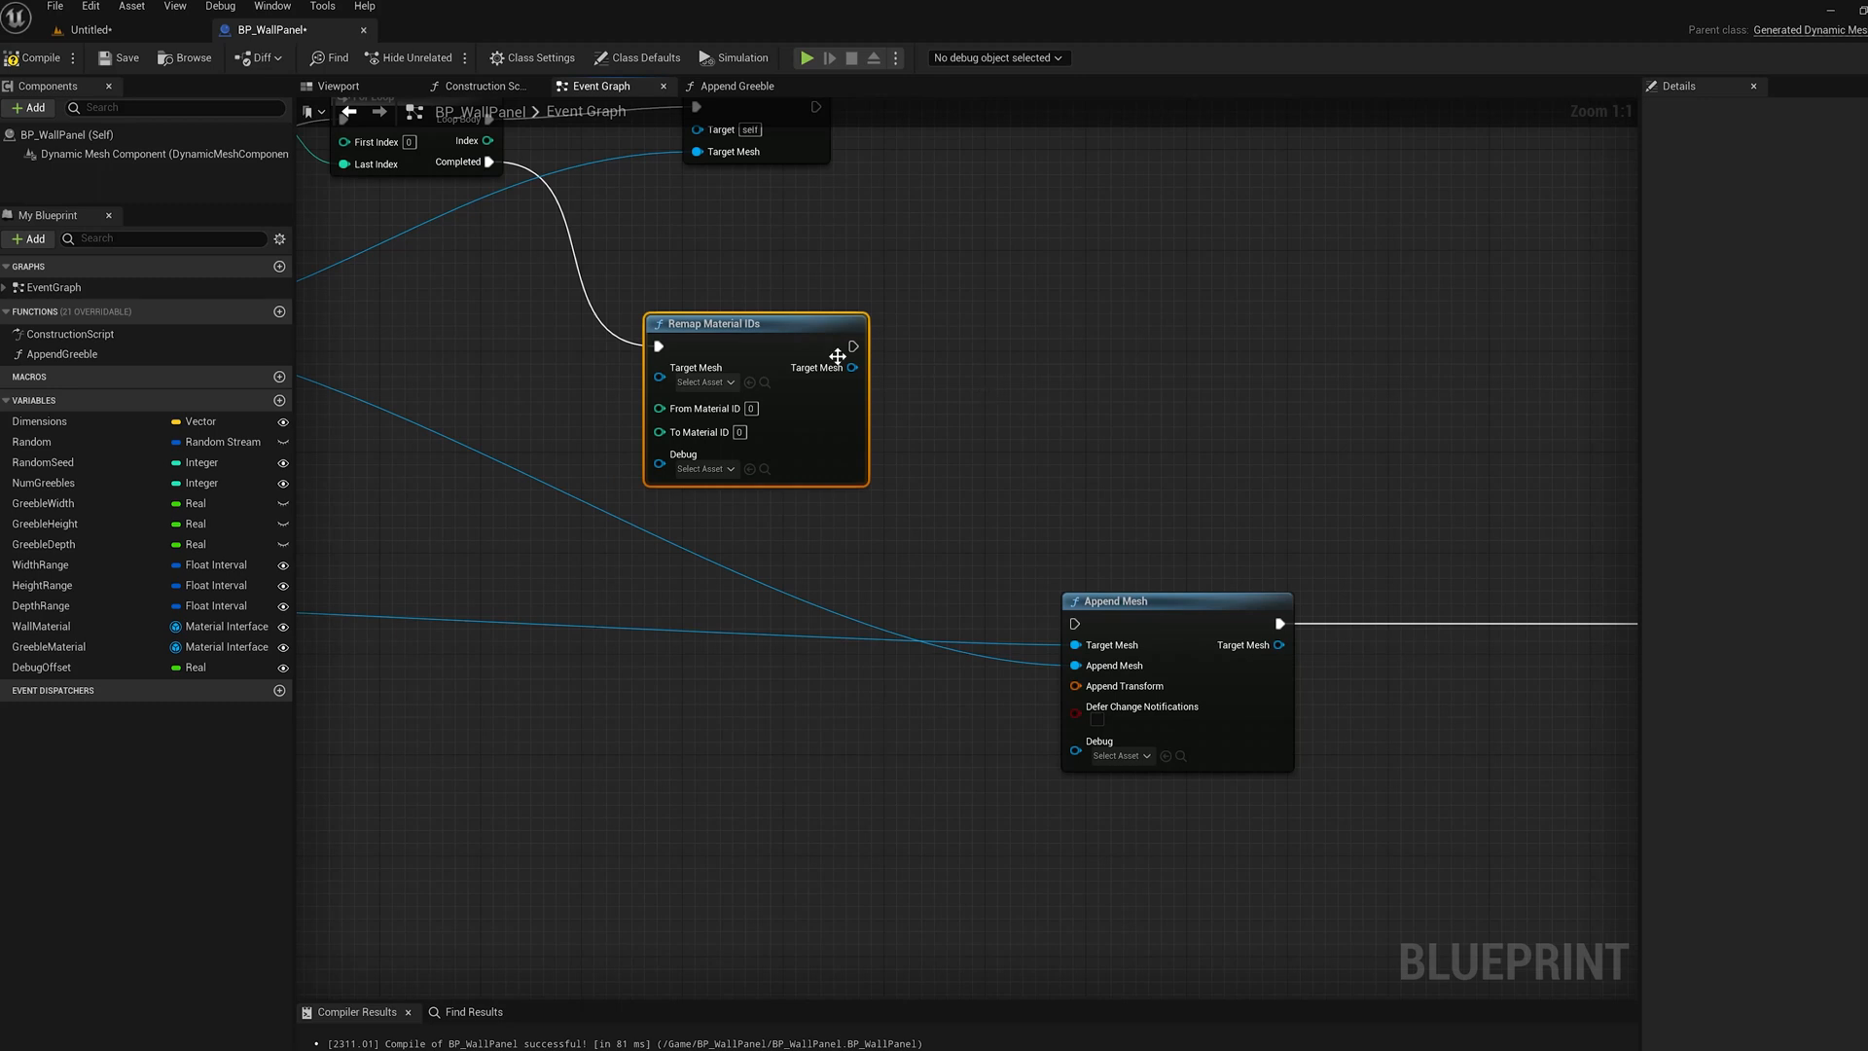
pyautogui.moveTo(772, 352)
pyautogui.write('1')
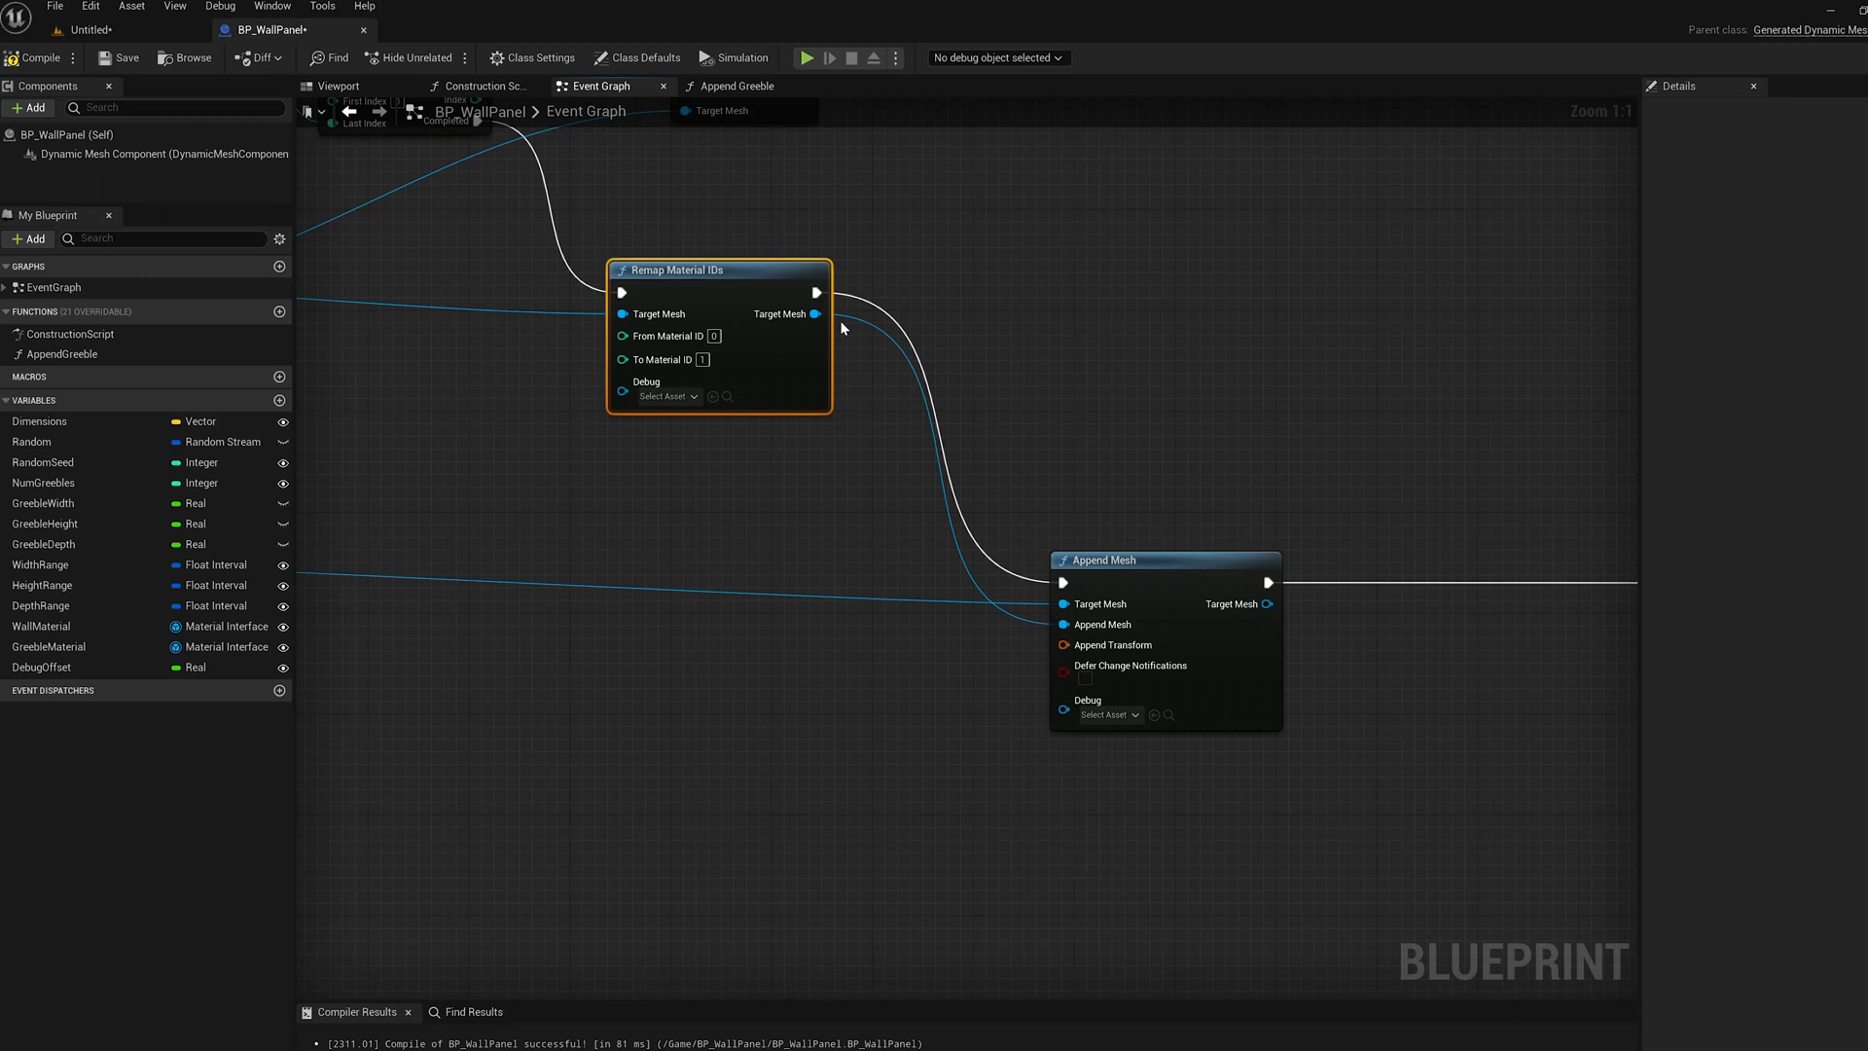
pyautogui.moveTo(599, 274)
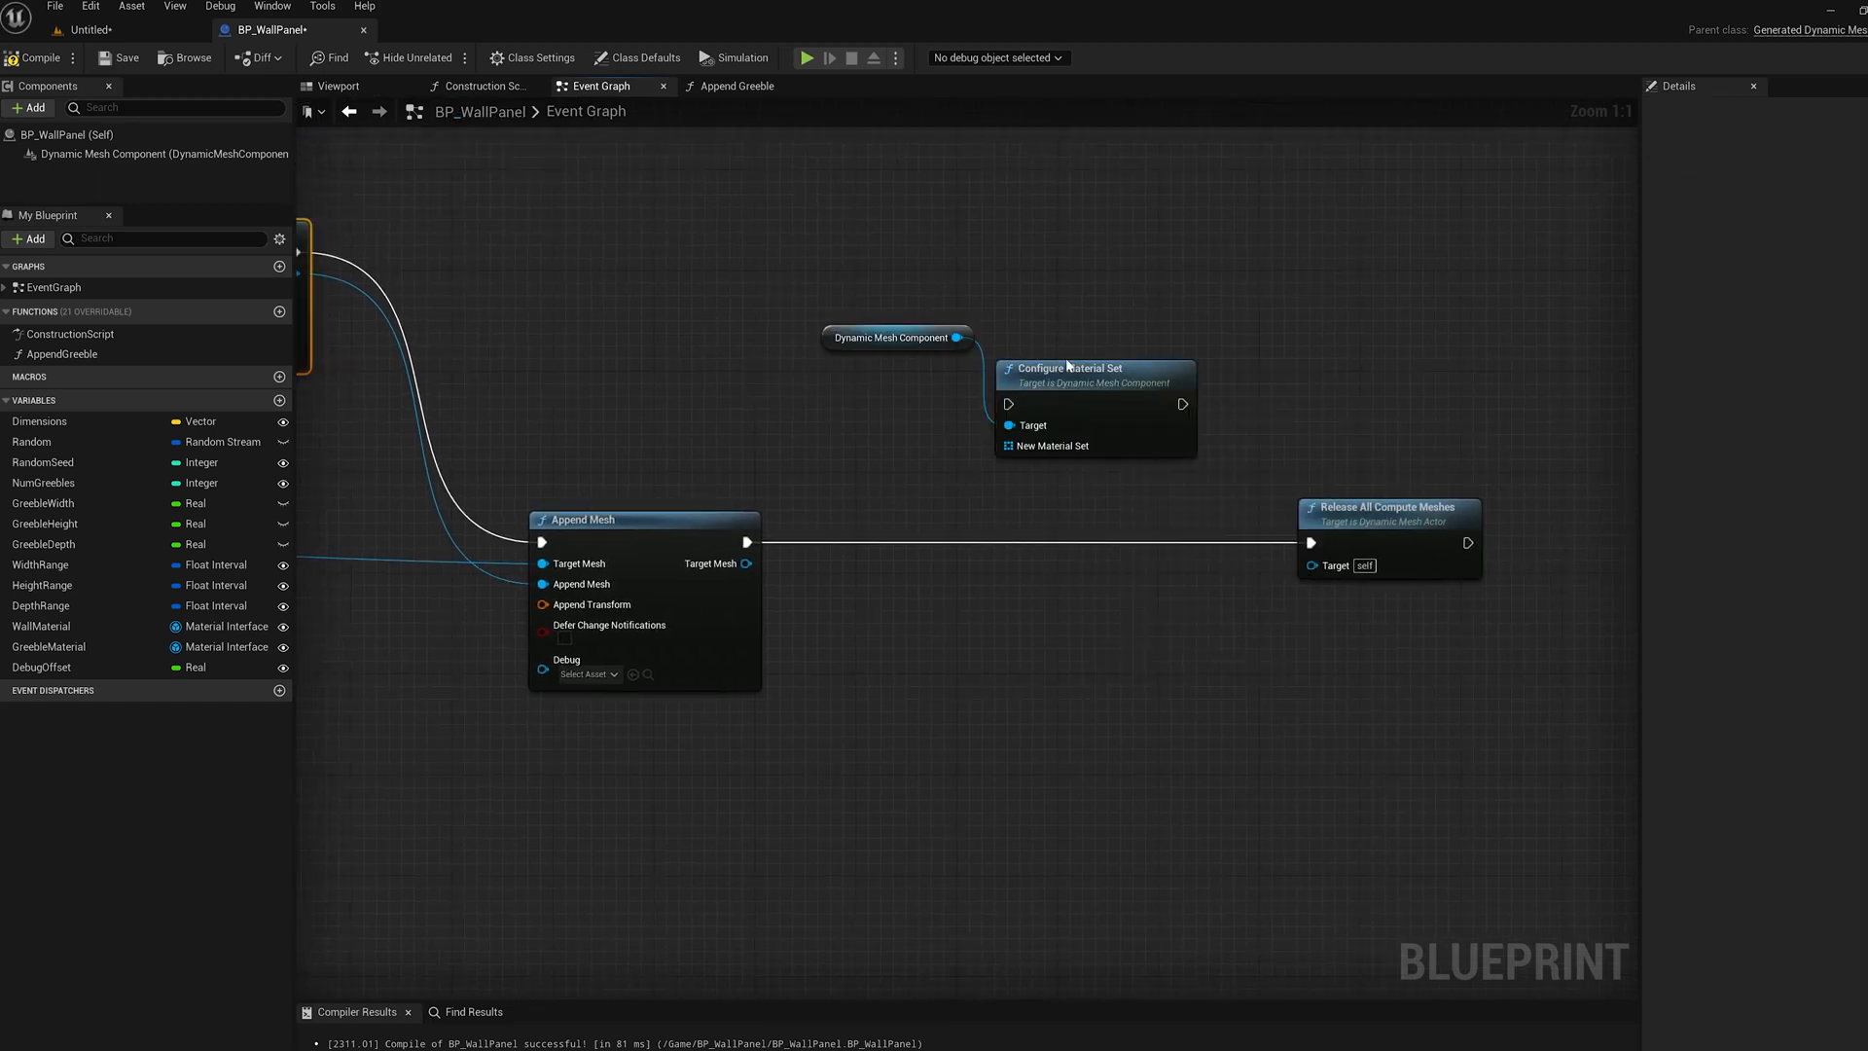
# - Feed a Make Array of WallMaterial and GreebleMaterial into Configure Material Set on the Dynamic Mesh Component
pyautogui.click(895, 346)
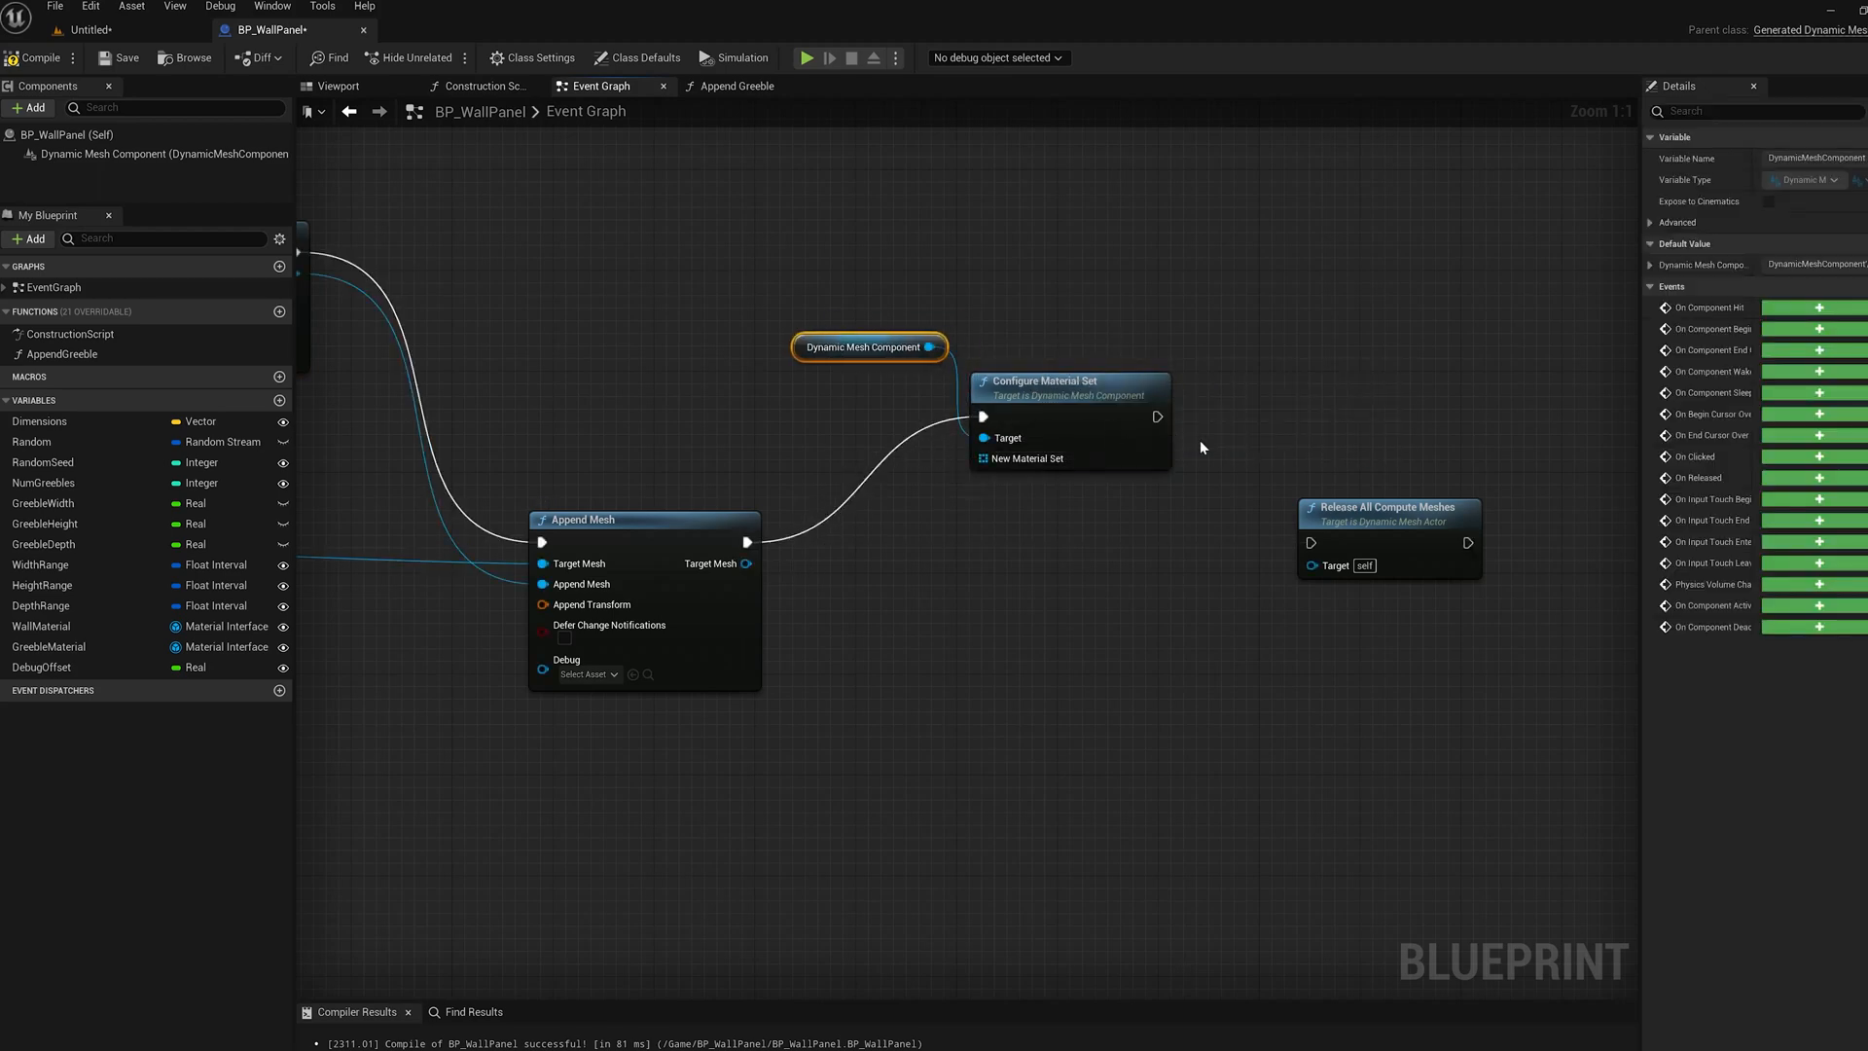
pyautogui.moveTo(982, 459)
pyautogui.write('make arra')
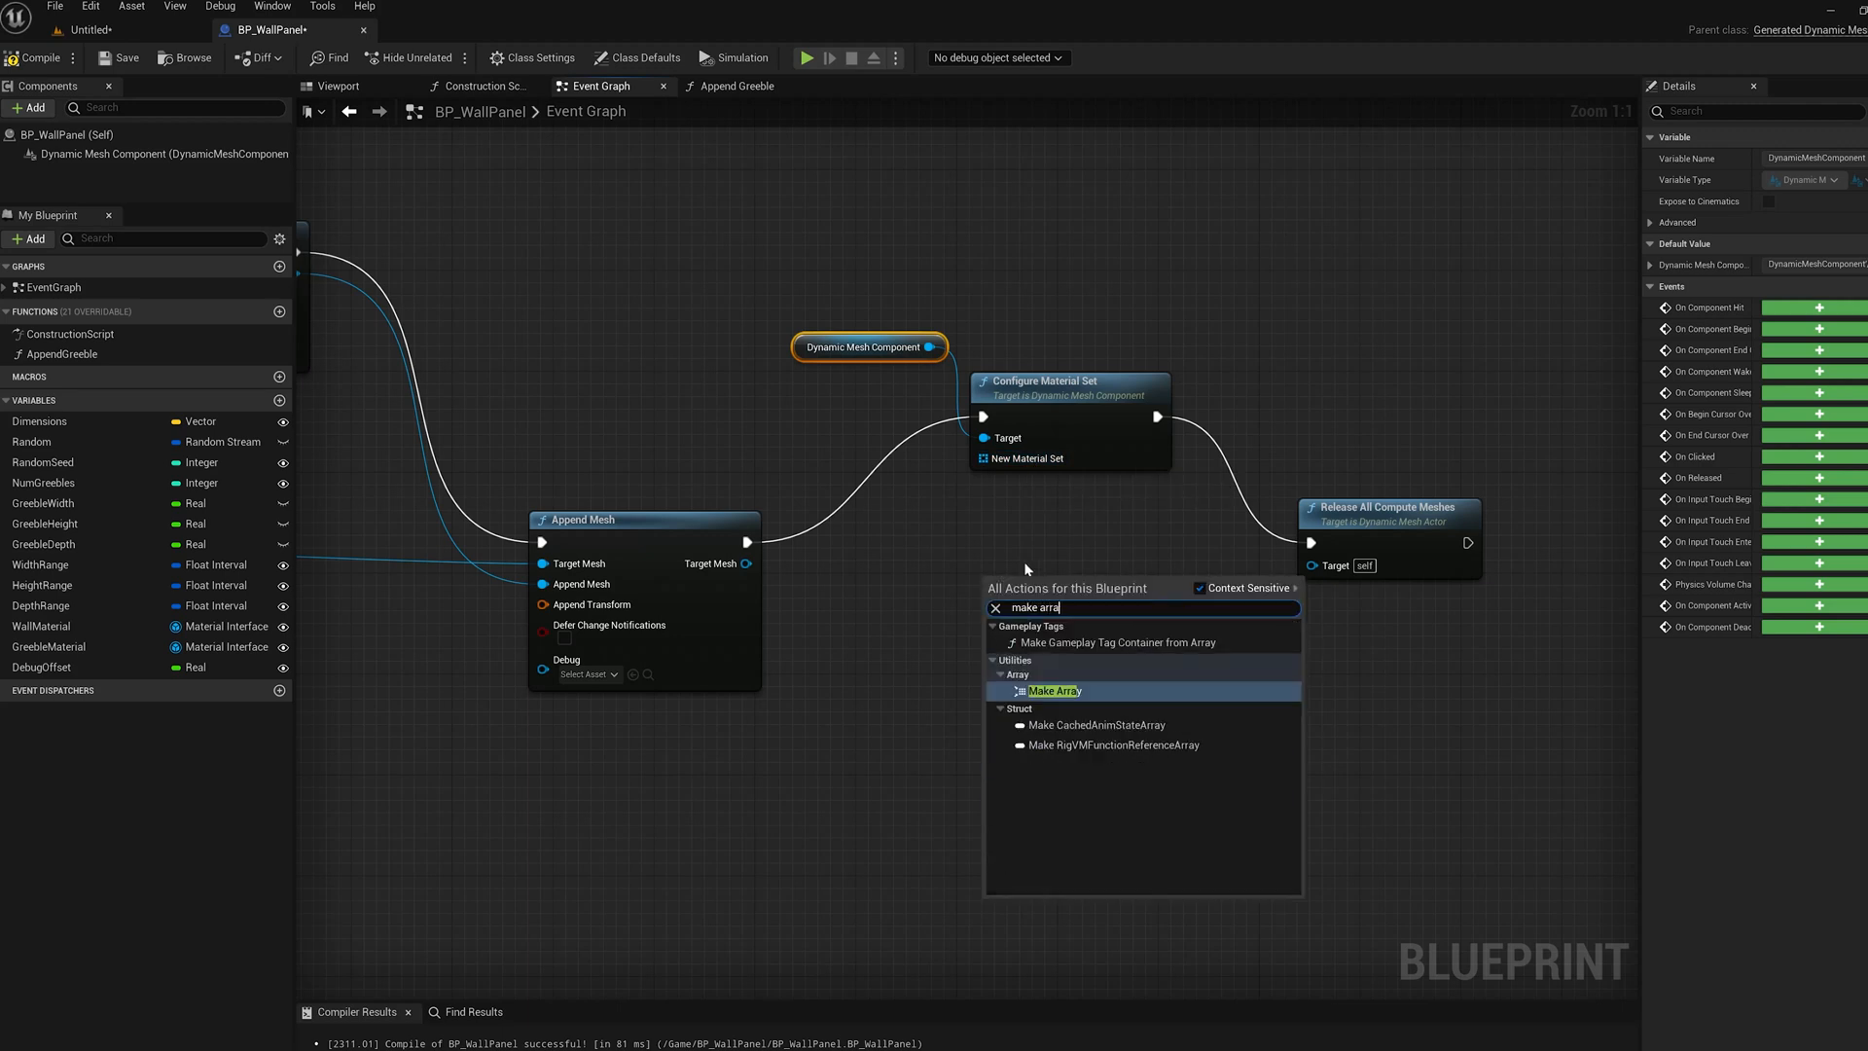
pyautogui.click(1052, 691)
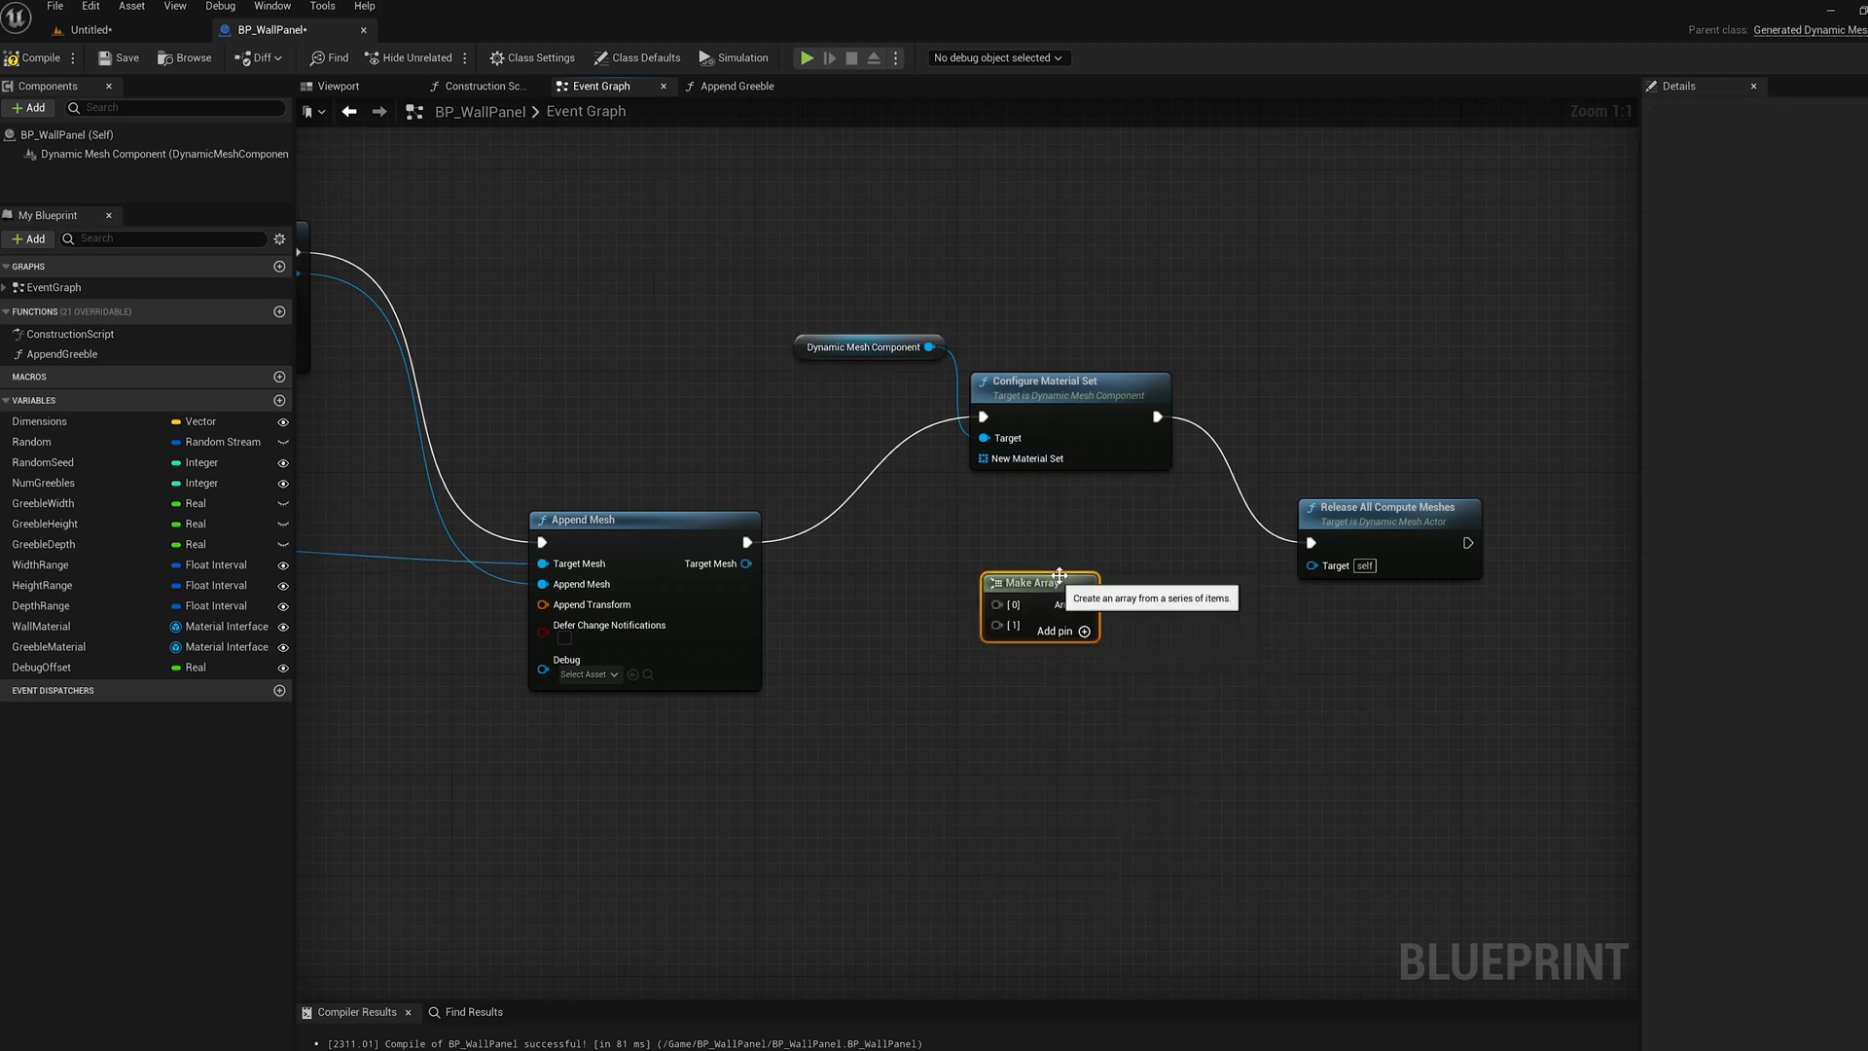
pyautogui.click(41, 625)
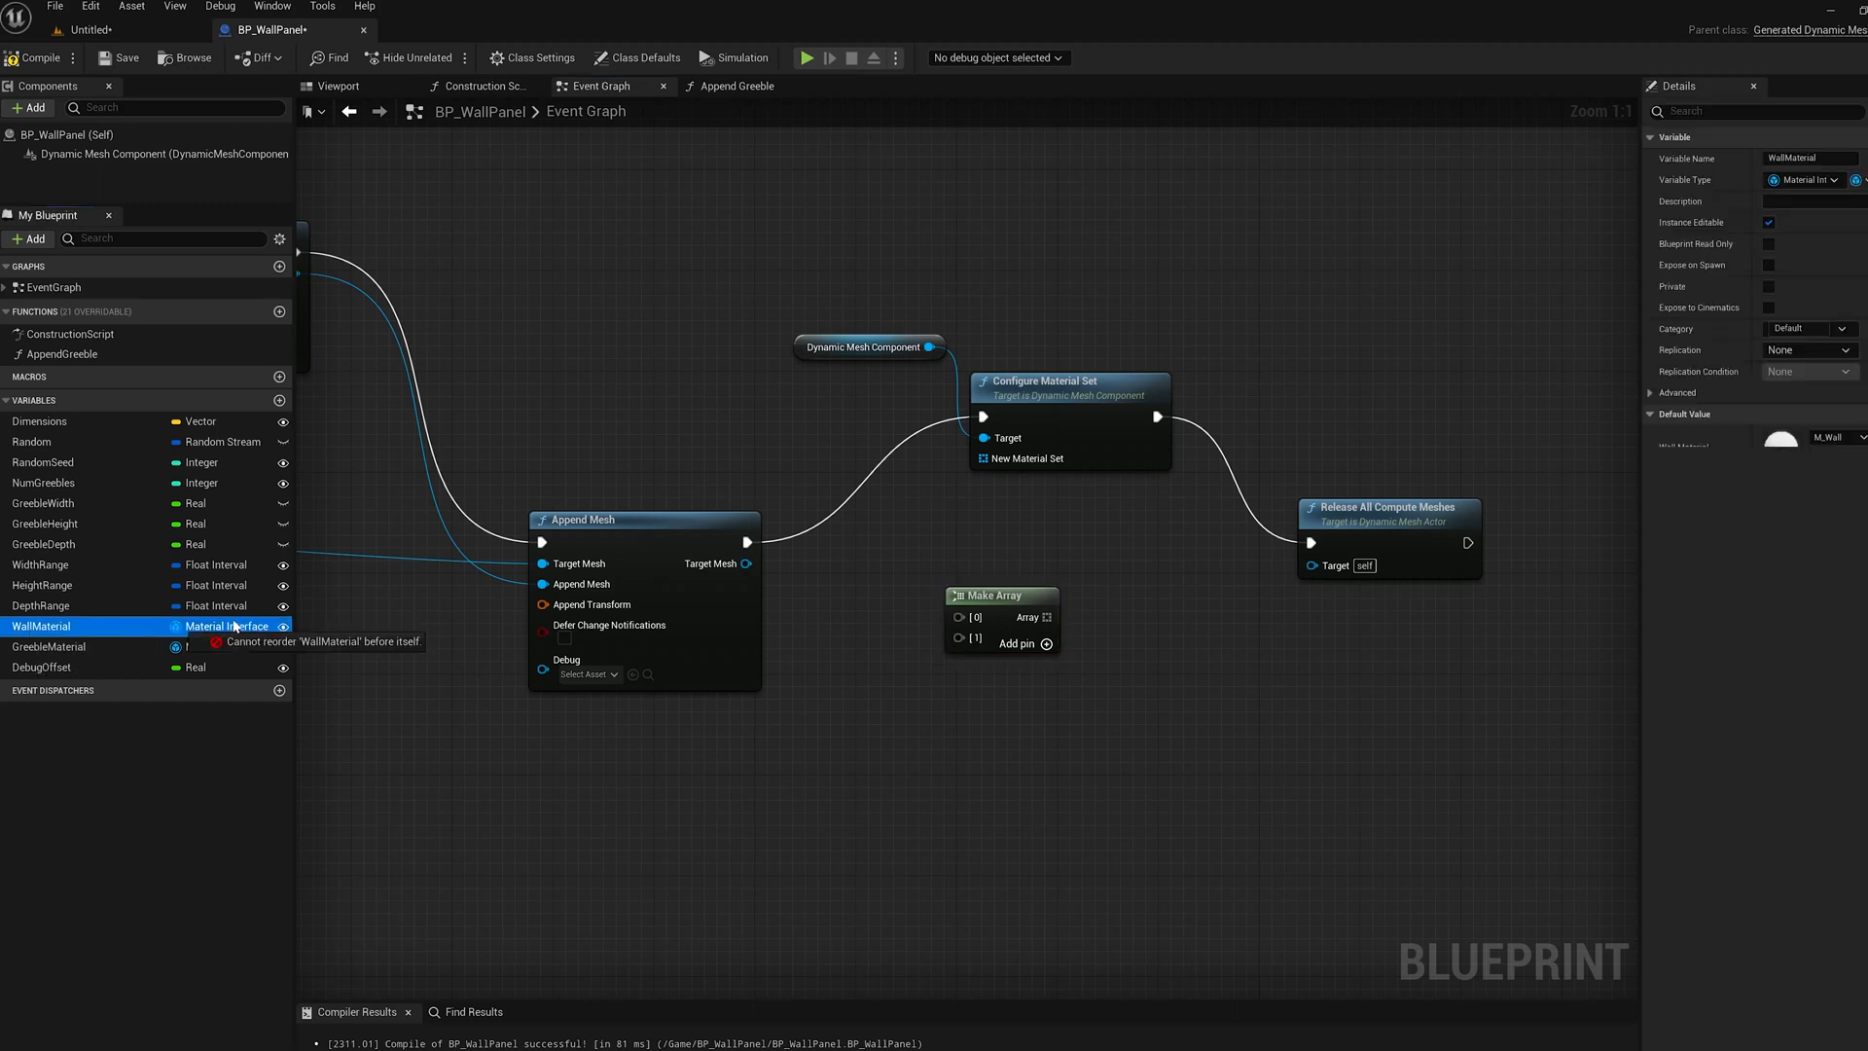
pyautogui.click(50, 646)
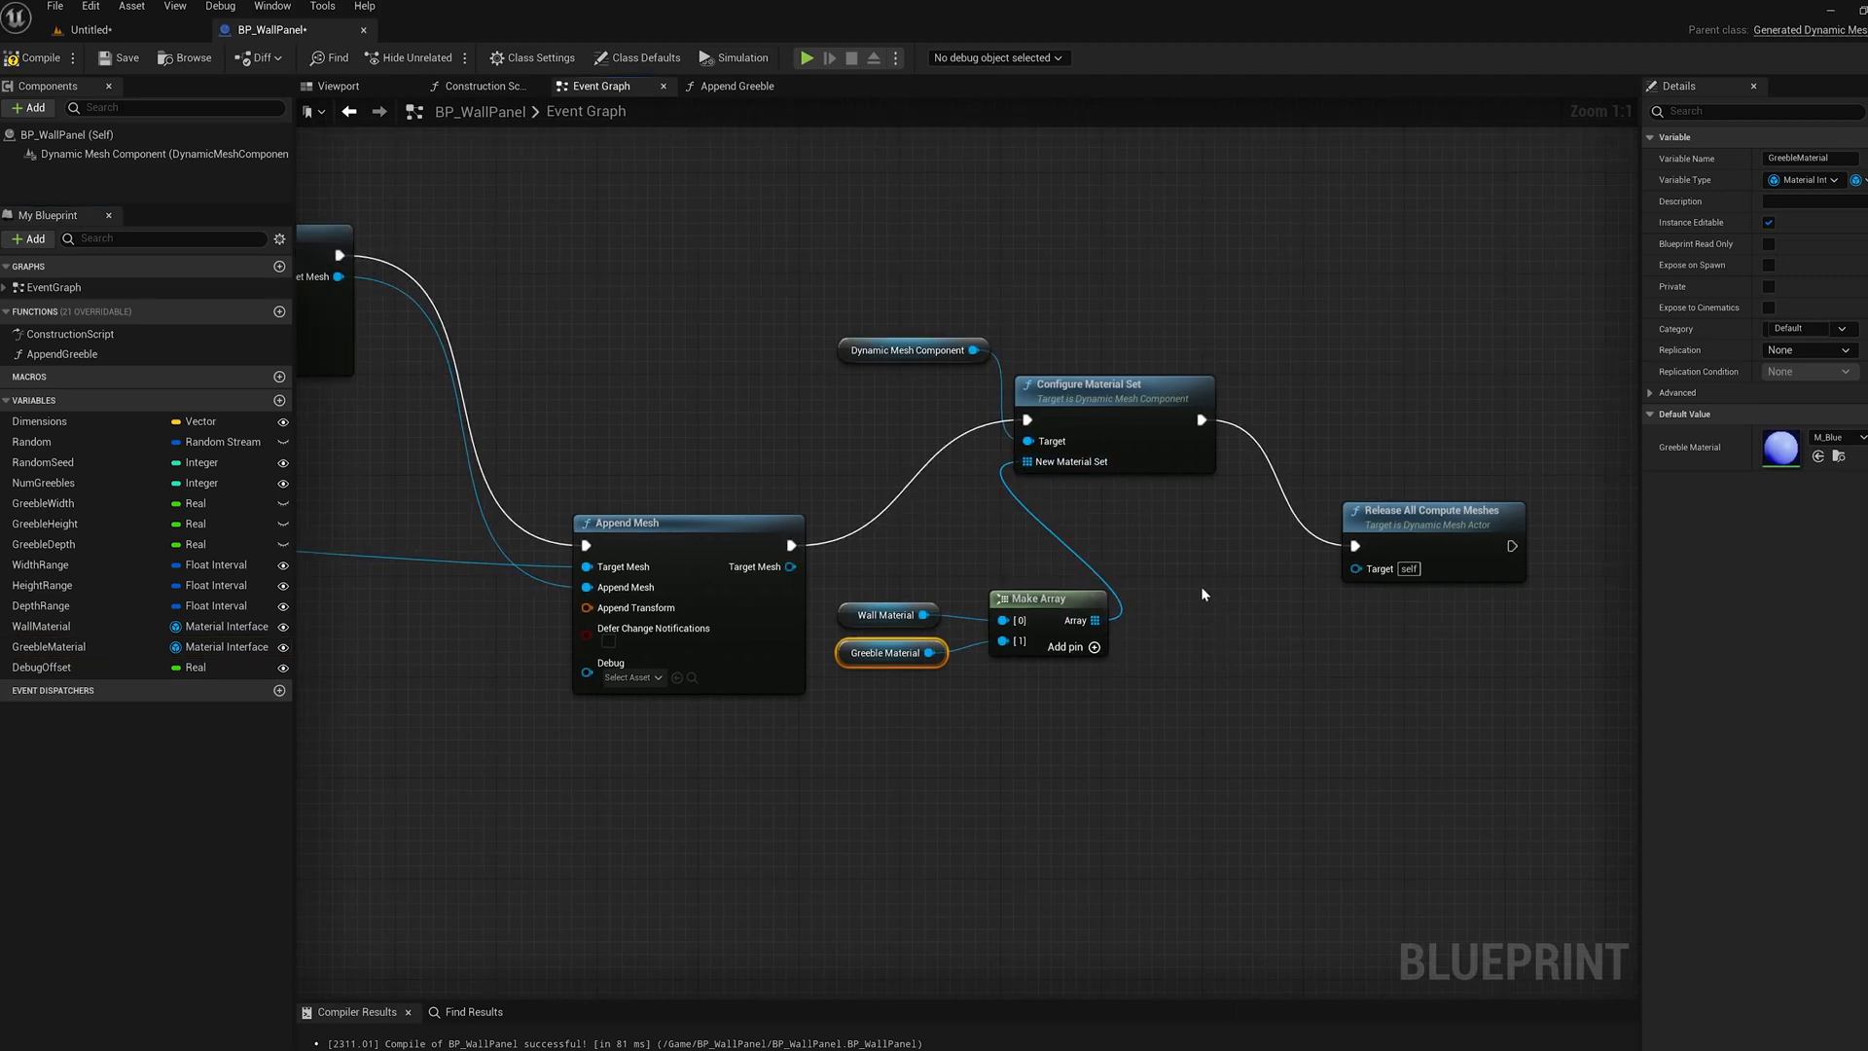
pyautogui.click(83, 29)
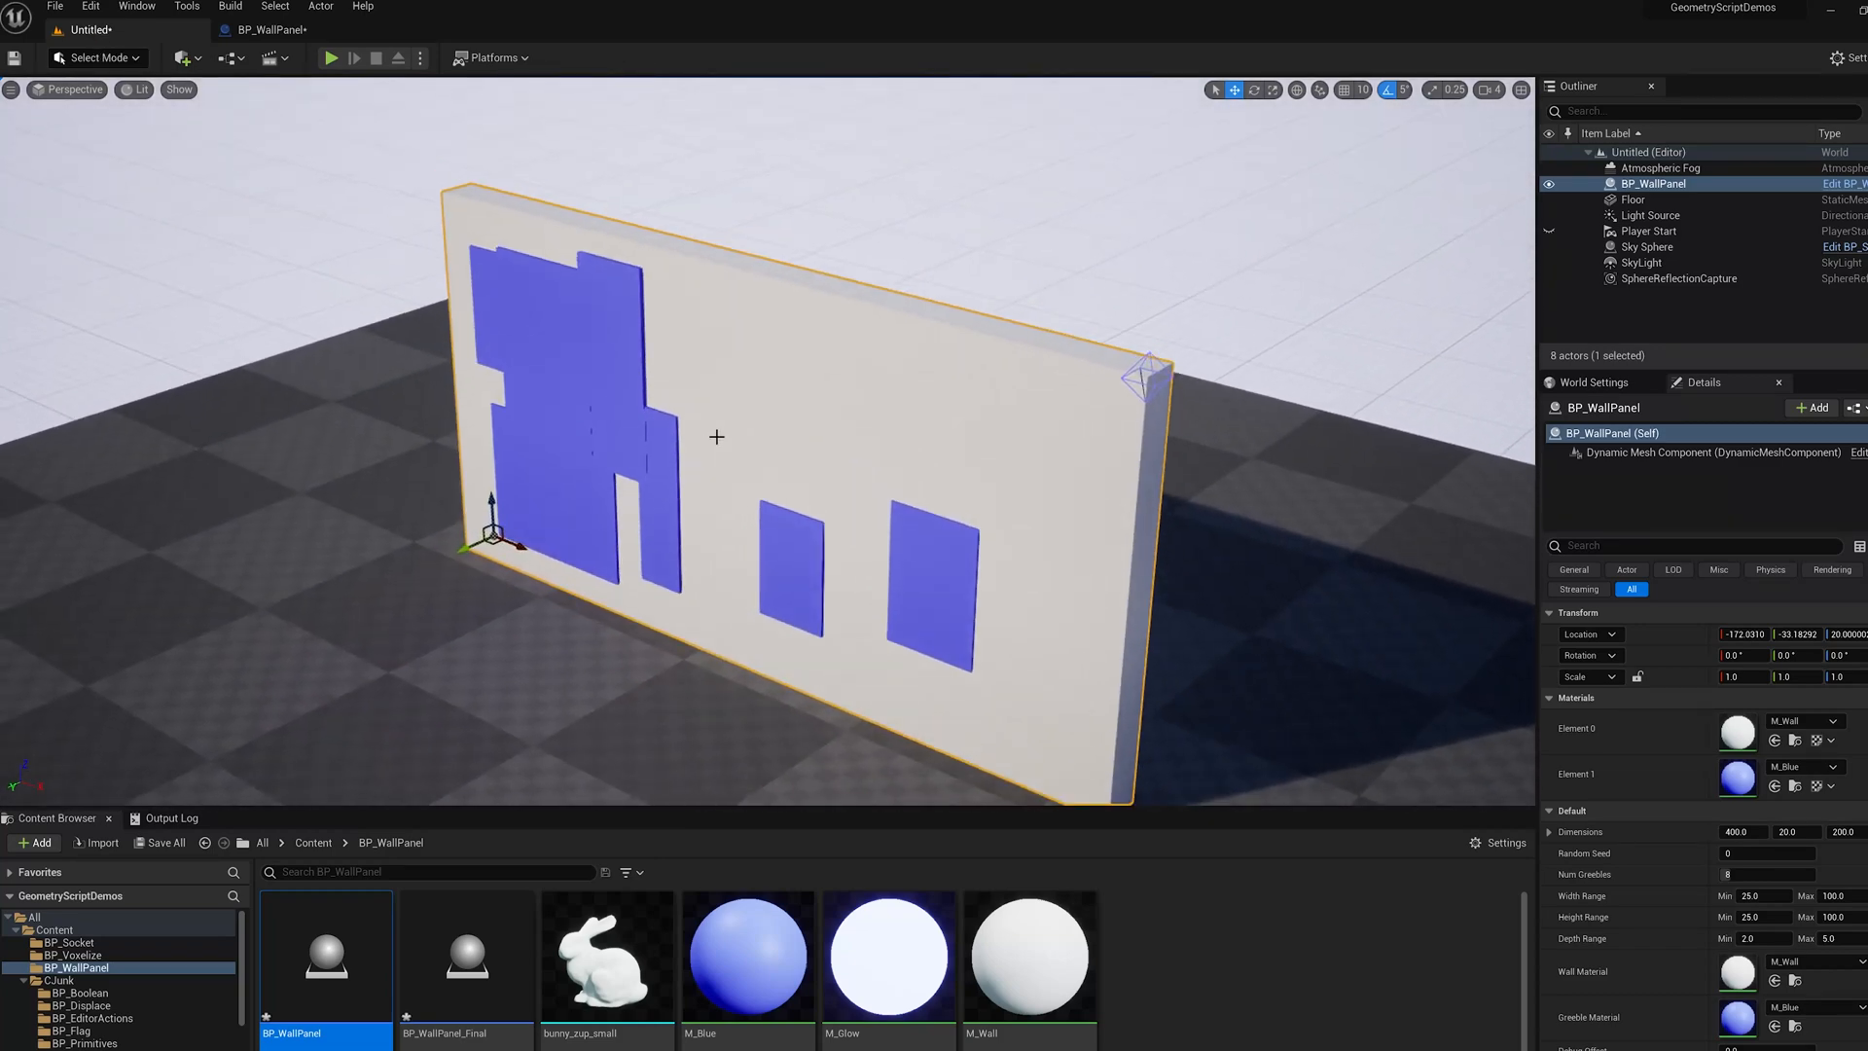
pyautogui.moveTo(278, 29)
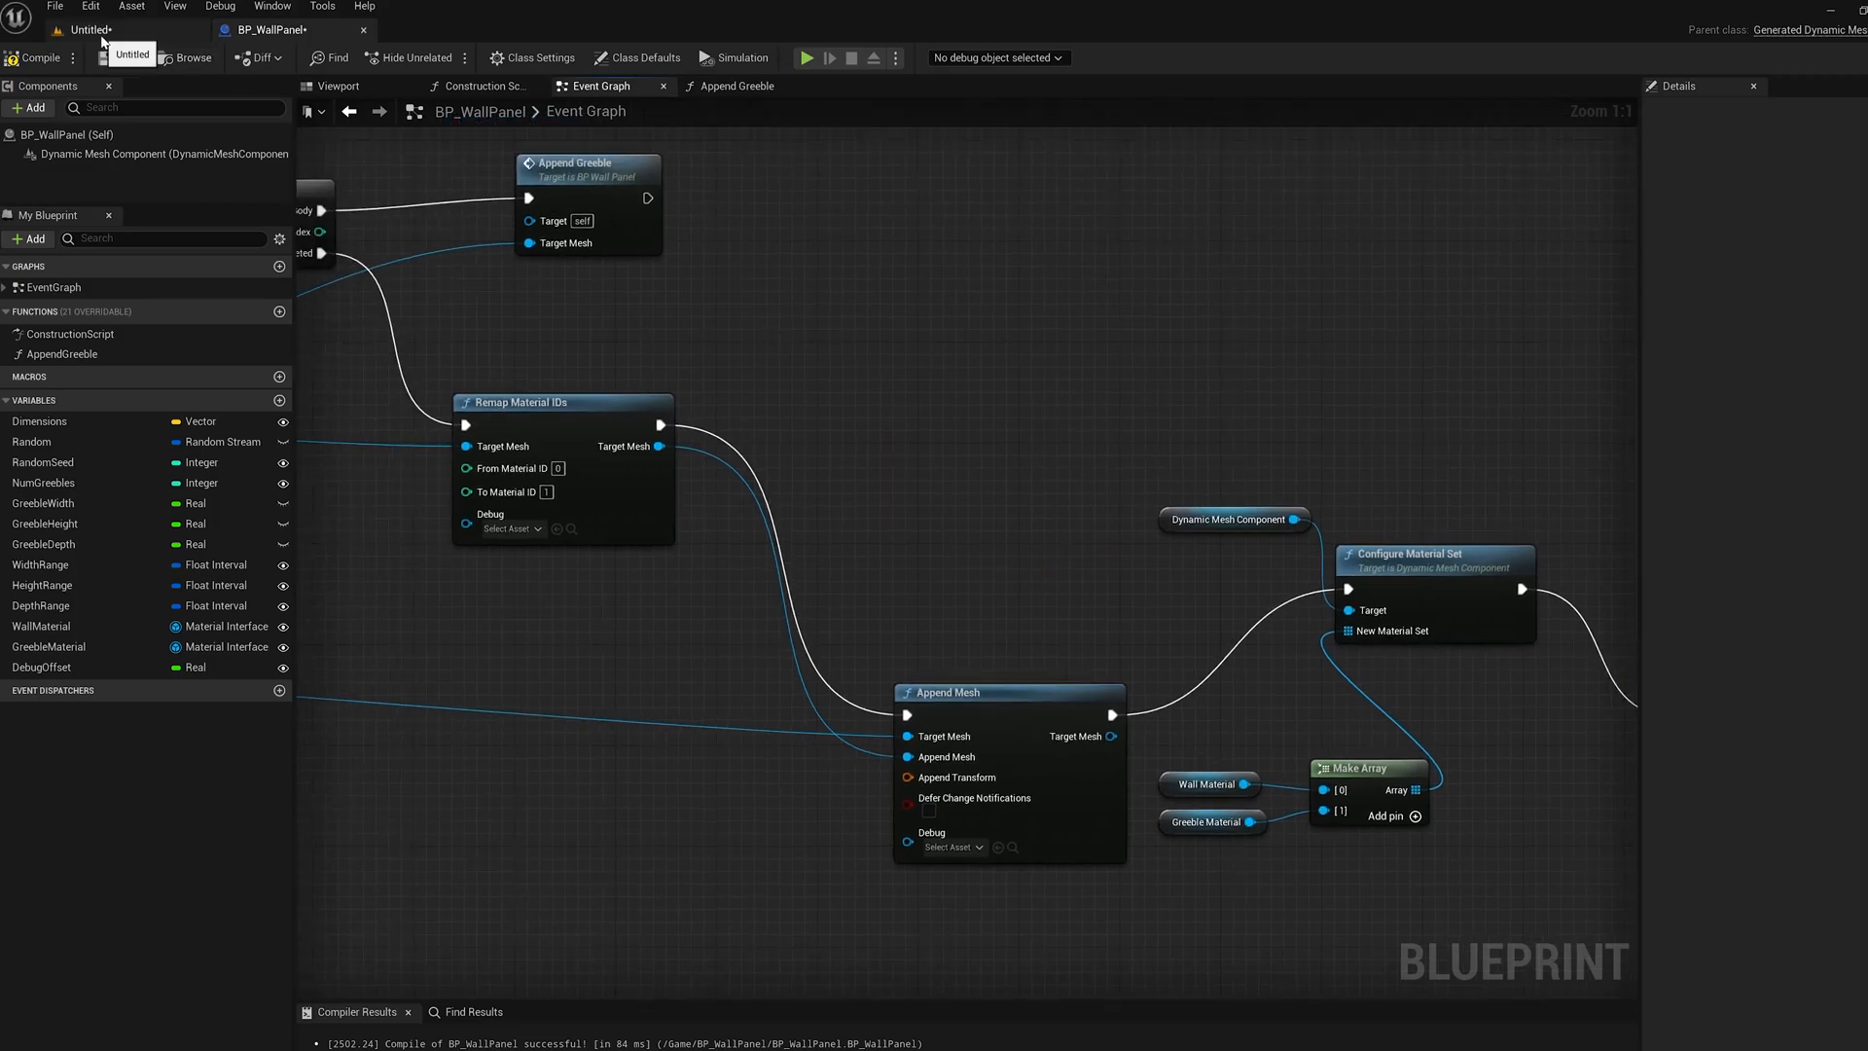
# - Stretch the level's wall panel Dimensions X to about 576 units
pyautogui.click(92, 29)
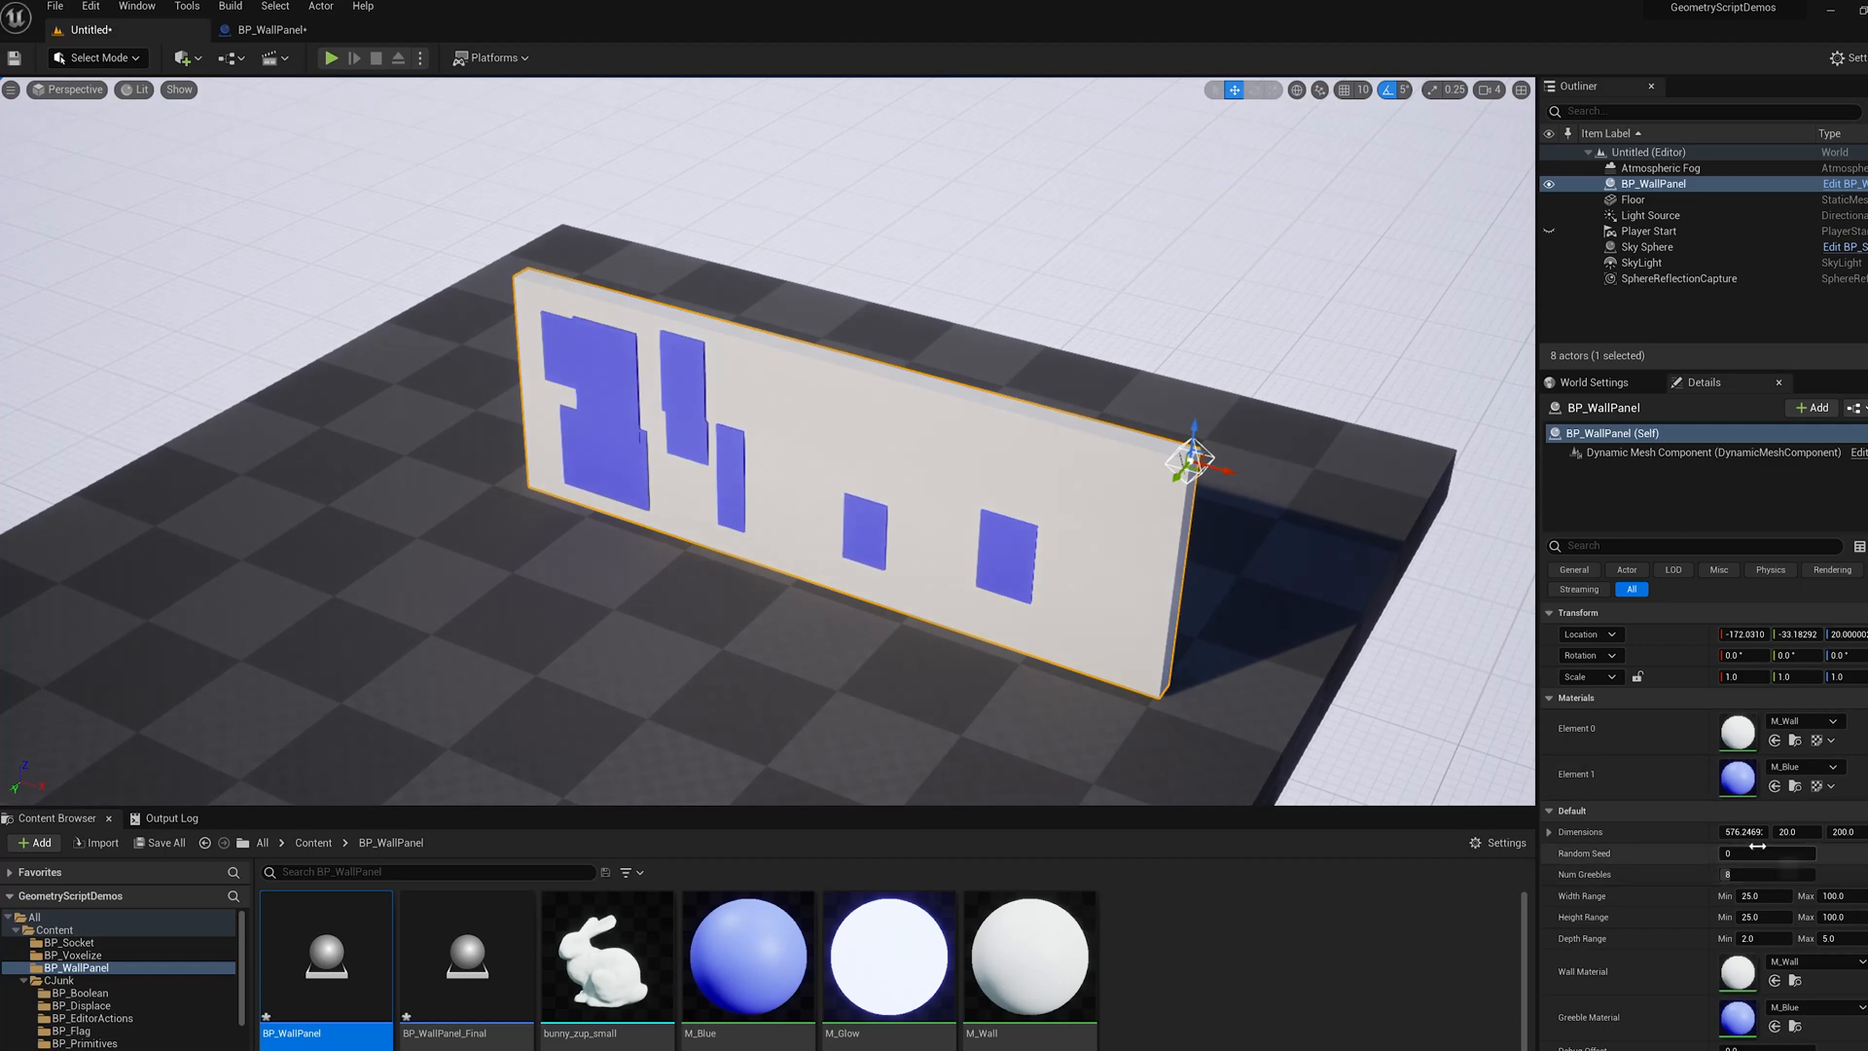
pyautogui.click(1632, 199)
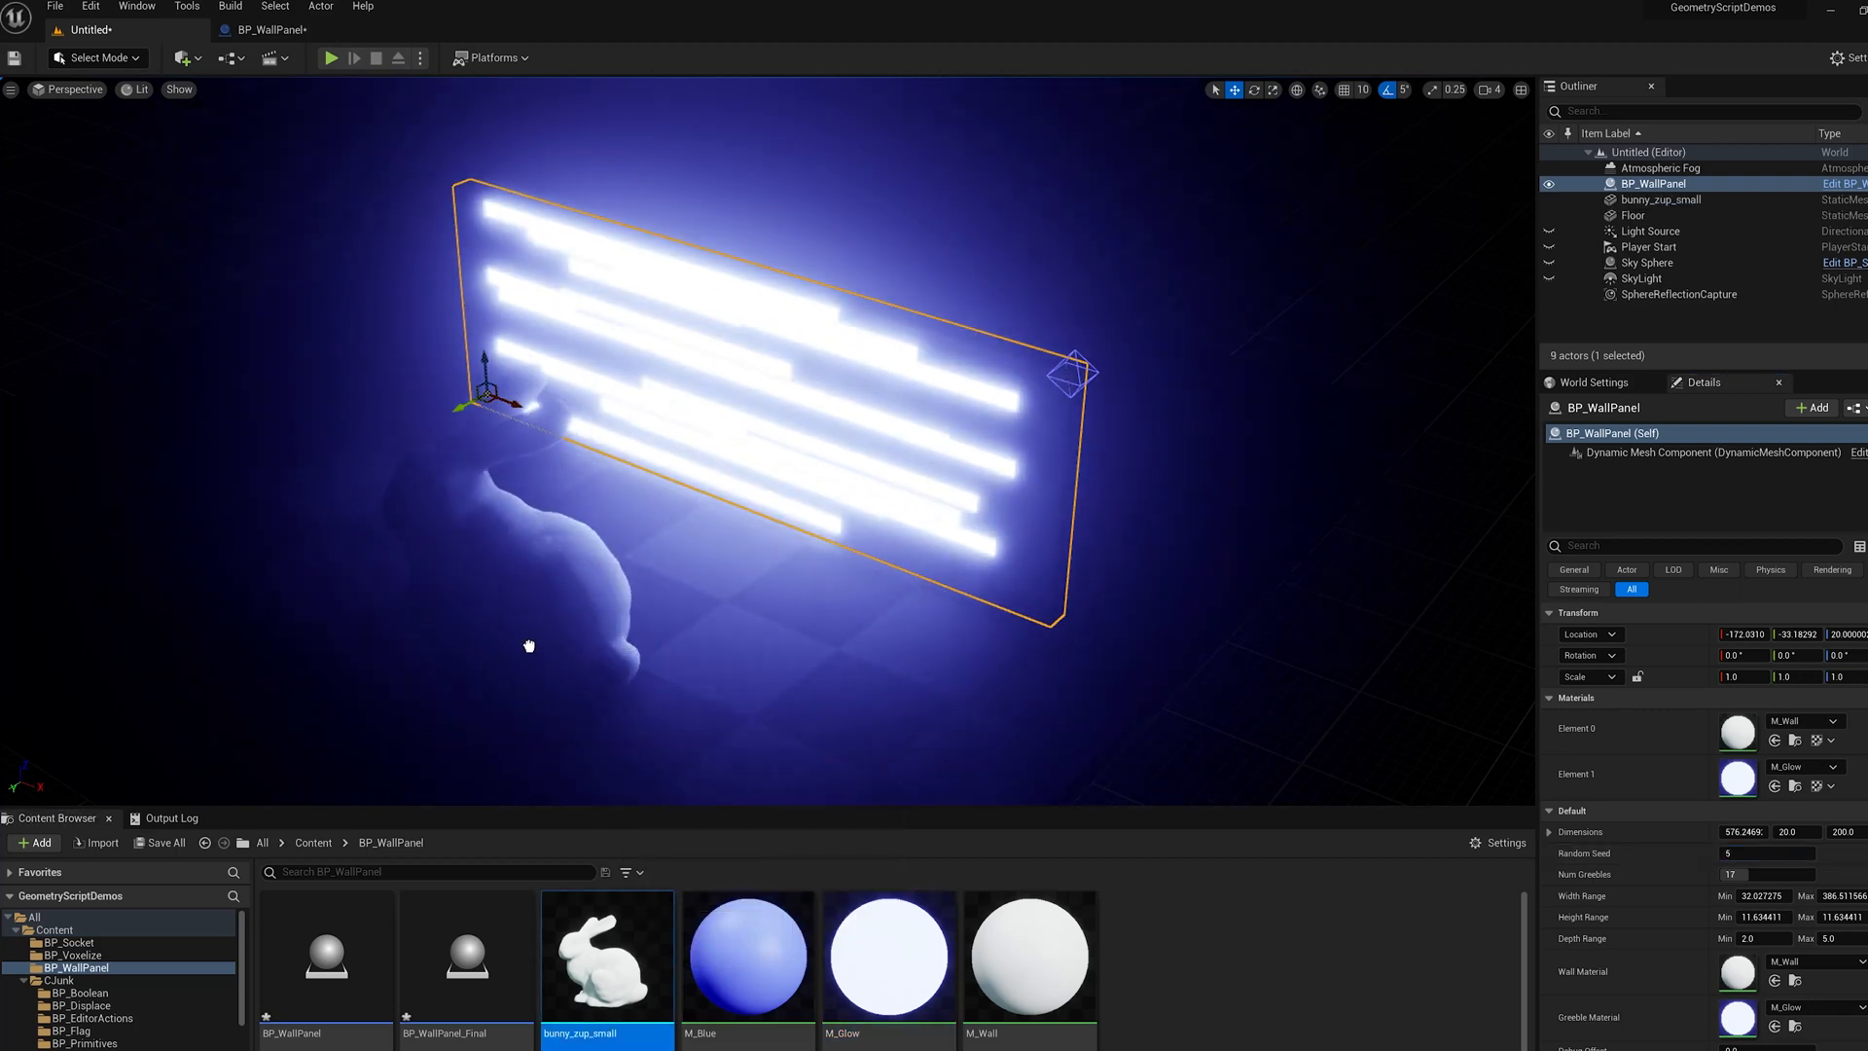
# - Place bunny_zup_small beside the glowing panel and reselect the panel with random seed 12
pyautogui.click(1659, 198)
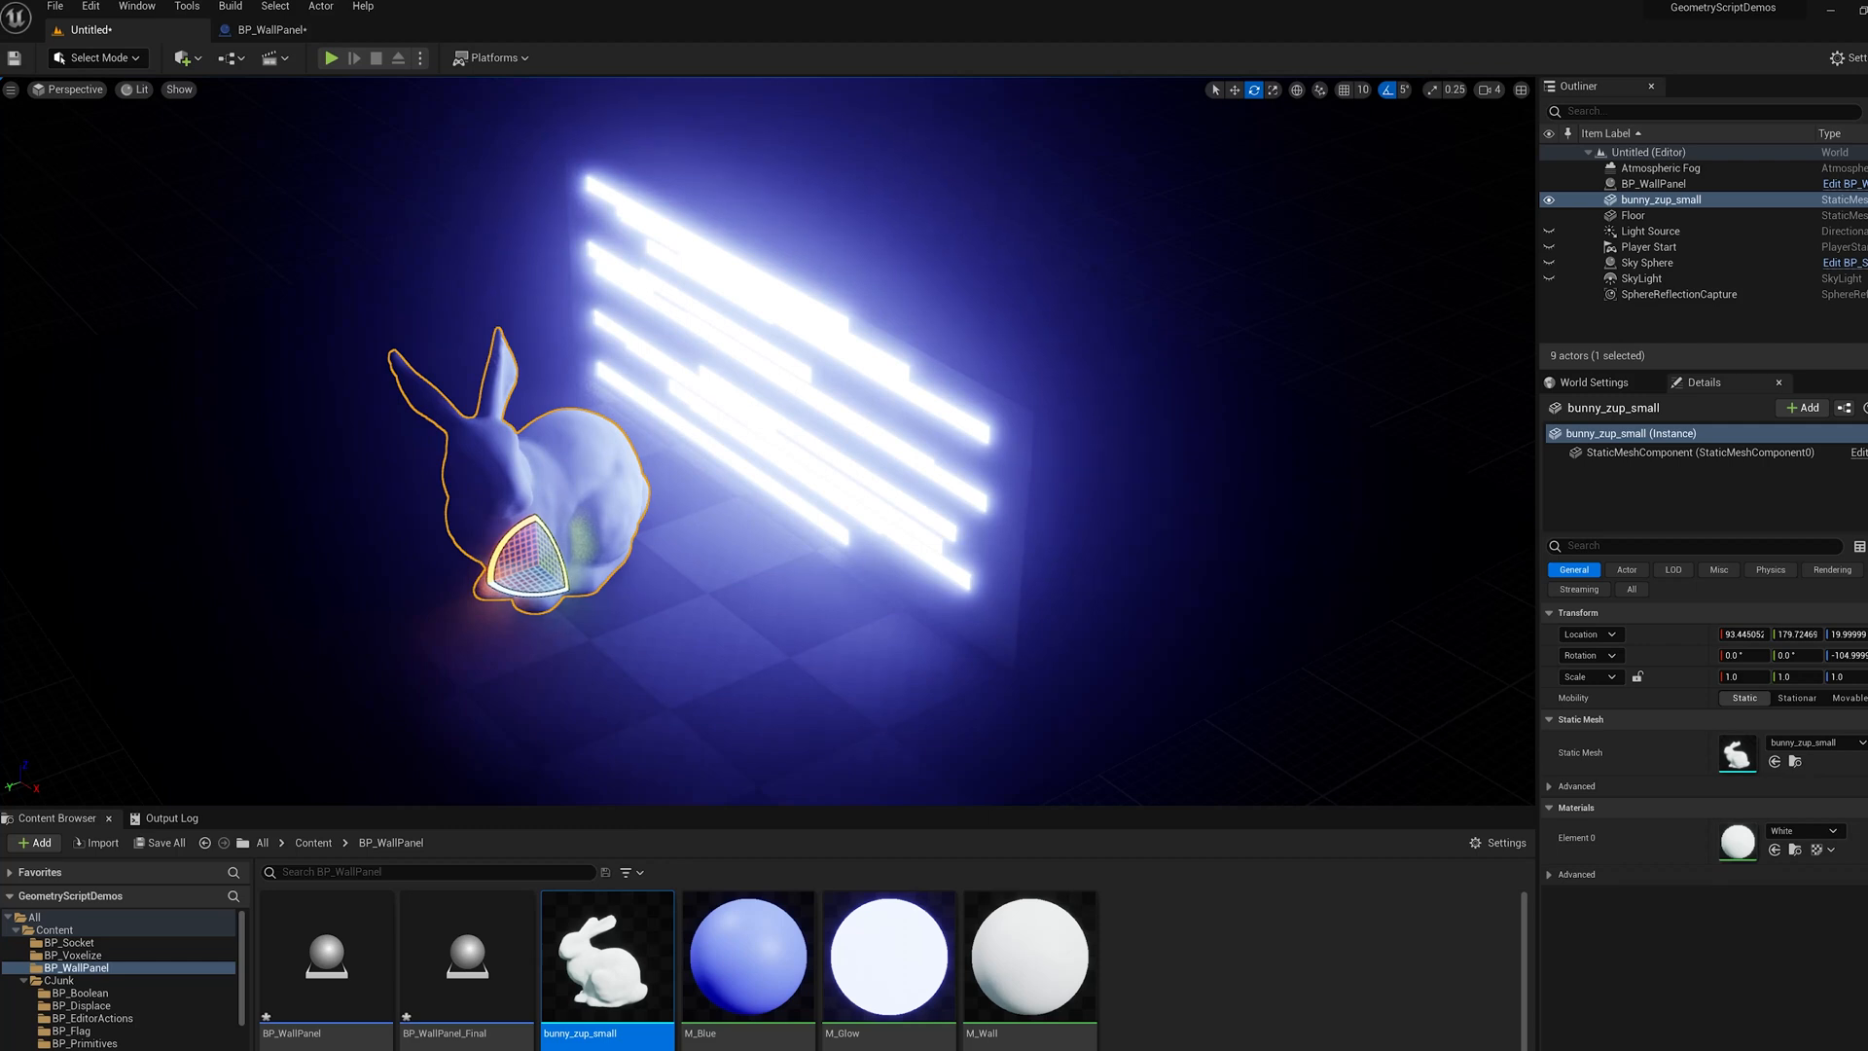
pyautogui.click(1656, 183)
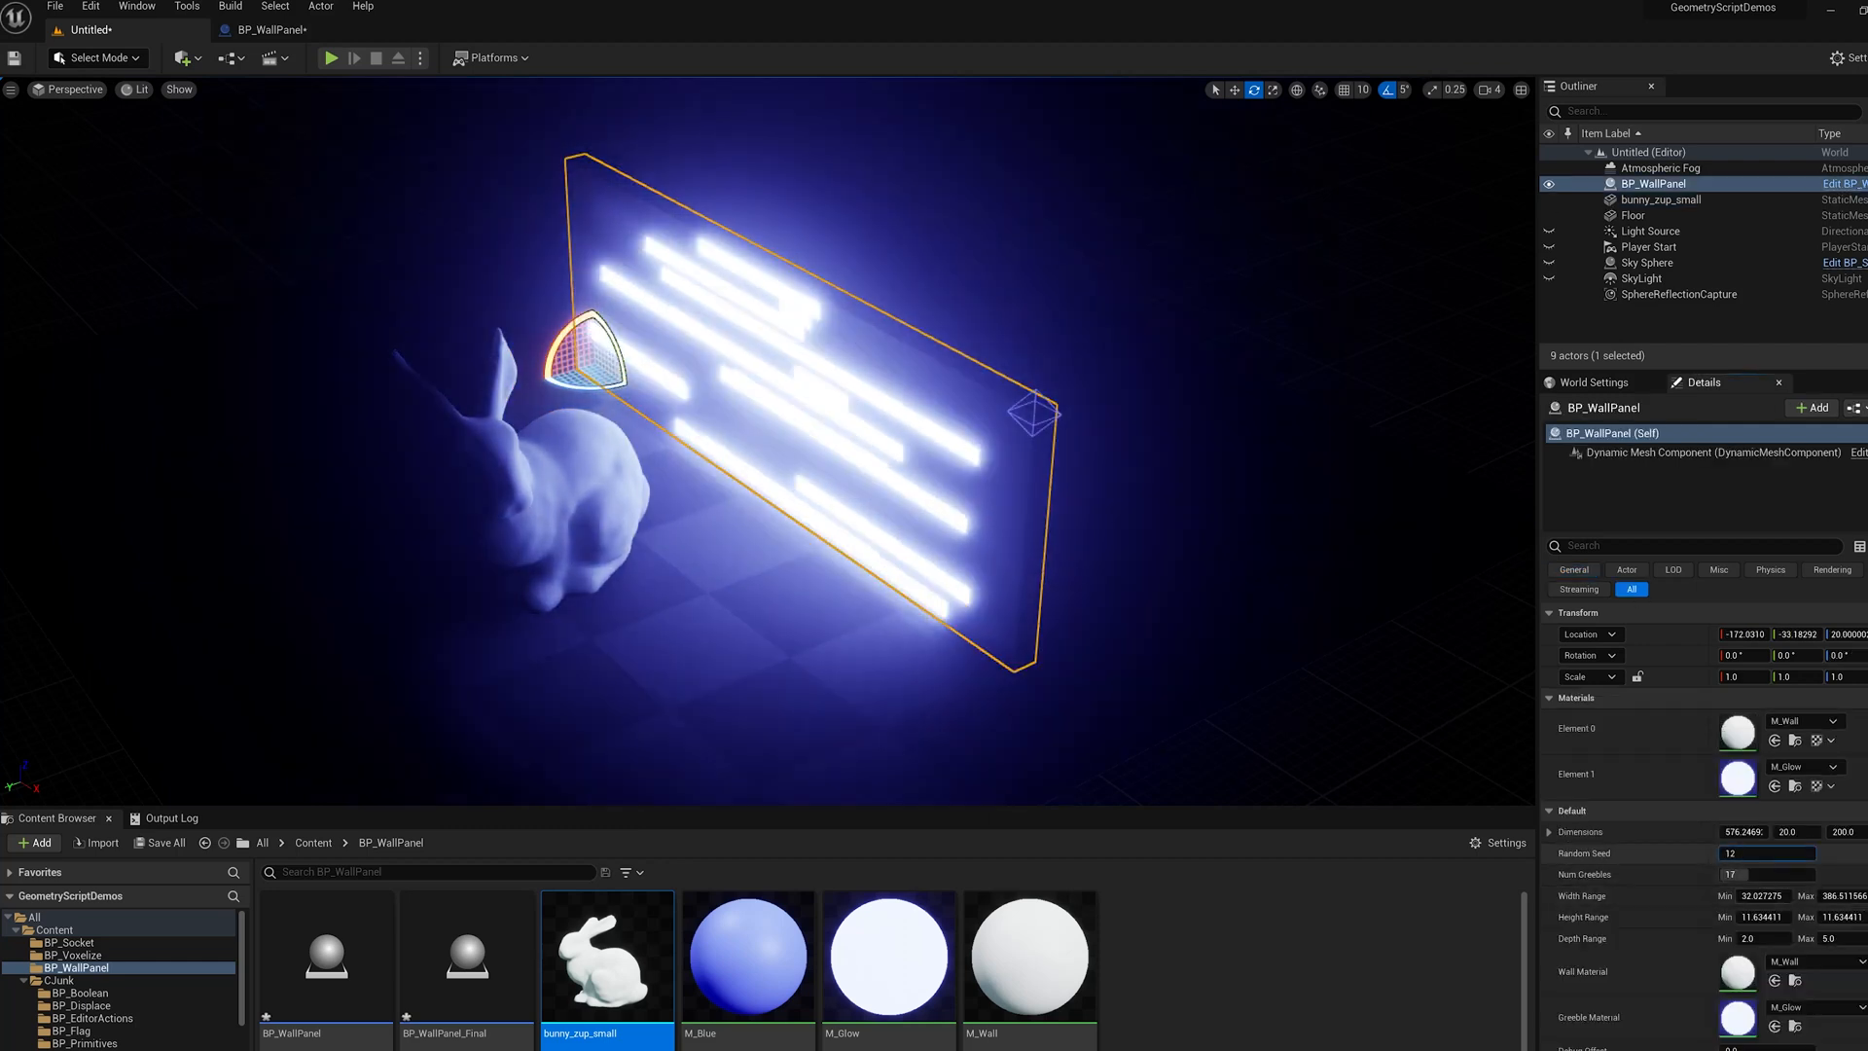